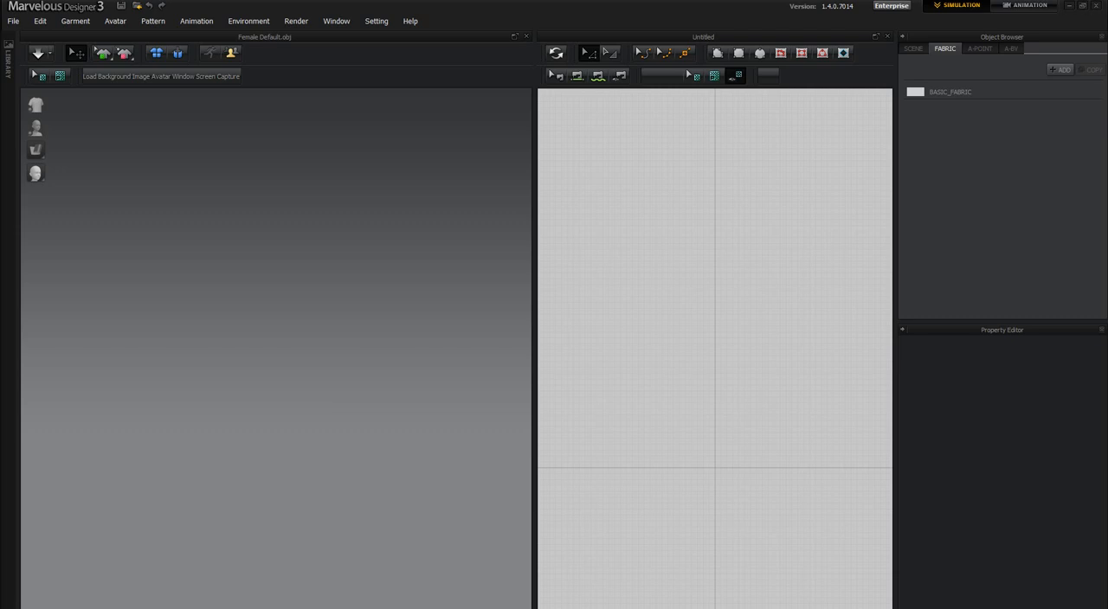
pyautogui.moveTo(673, 421)
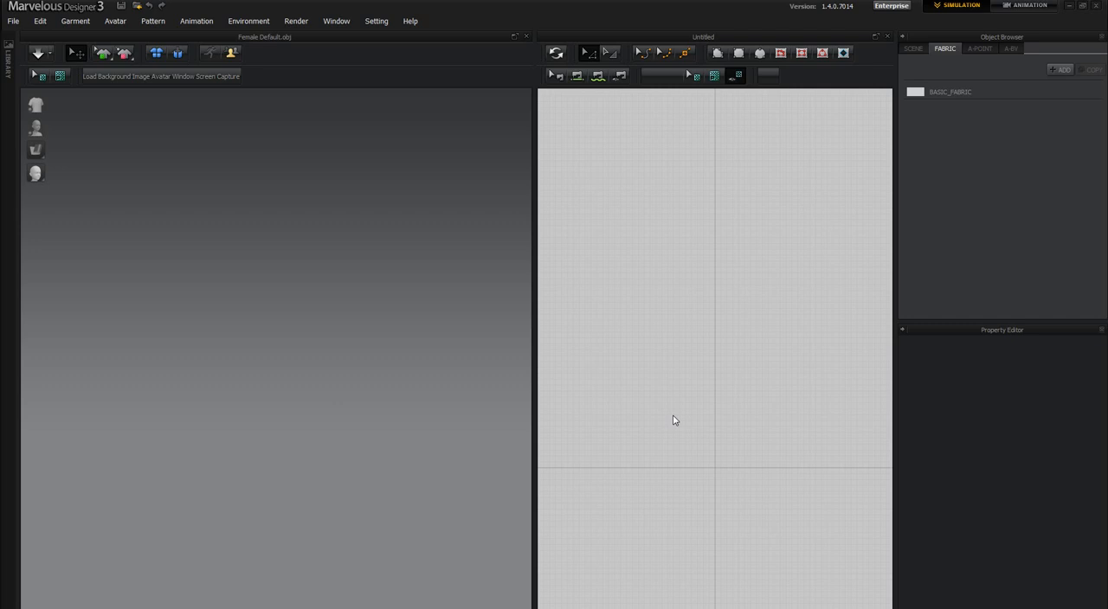
pyautogui.moveTo(304, 204)
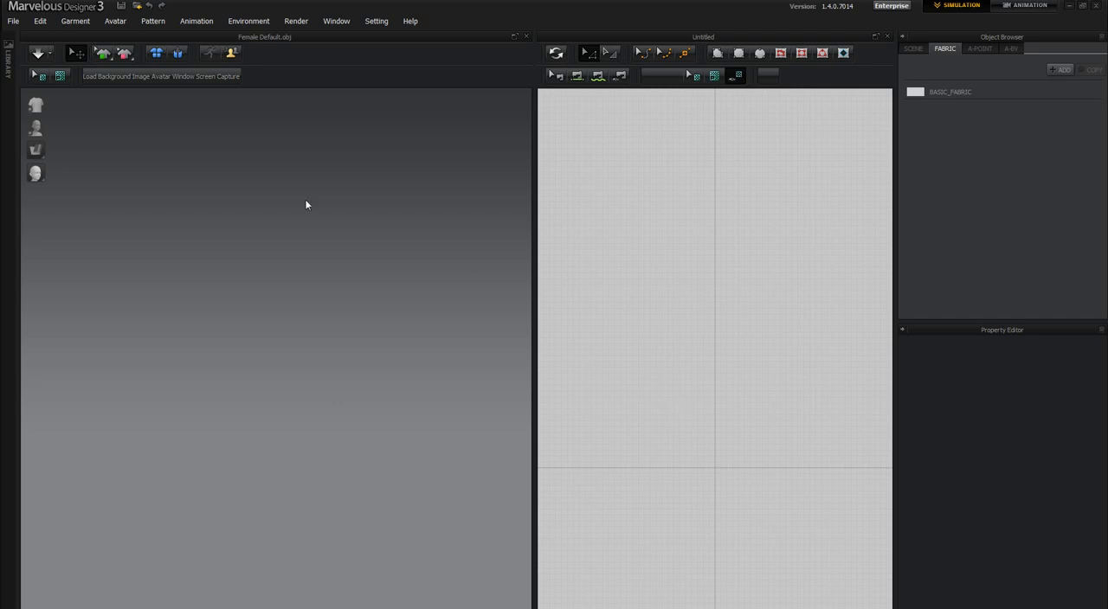
pyautogui.moveTo(6, 18)
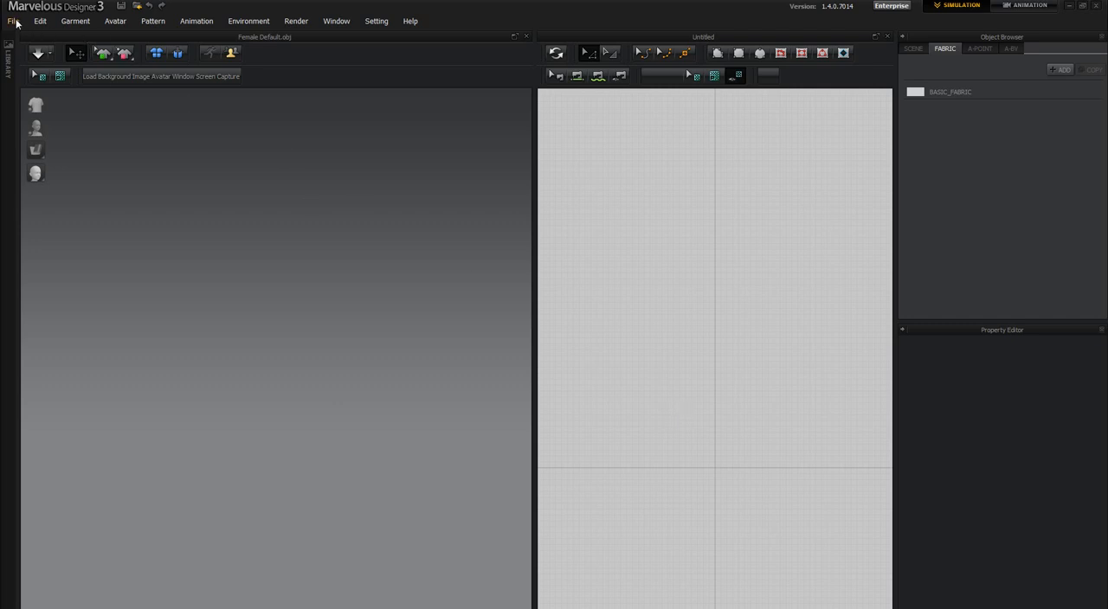
# Step: Show the Import submenu listing Collada, OBJ, OBJ to Garment and STL formats
pyautogui.click(7, 17)
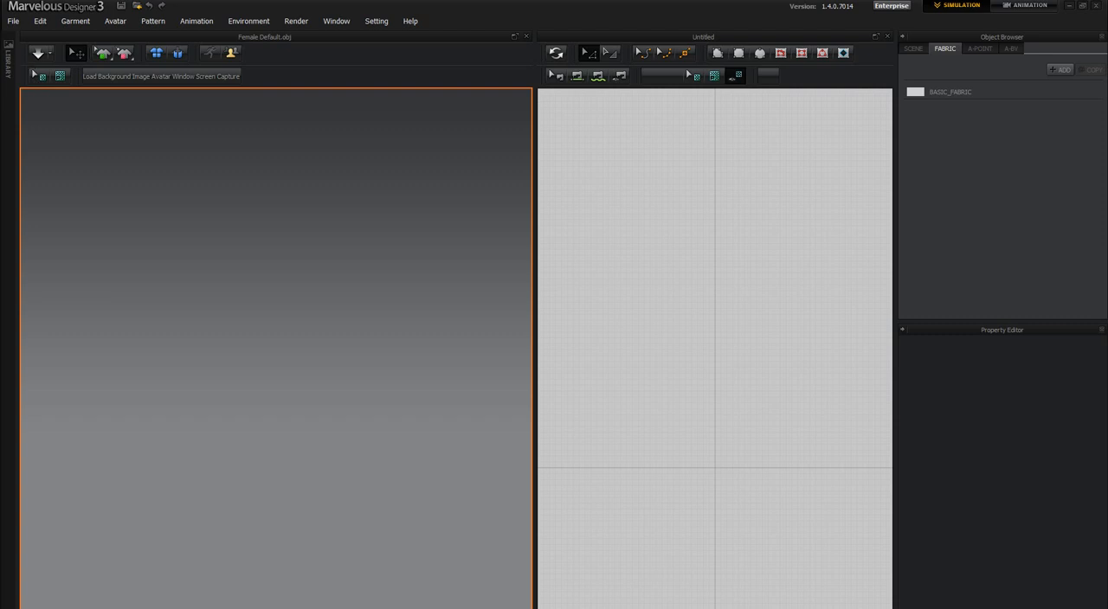
pyautogui.click(10, 21)
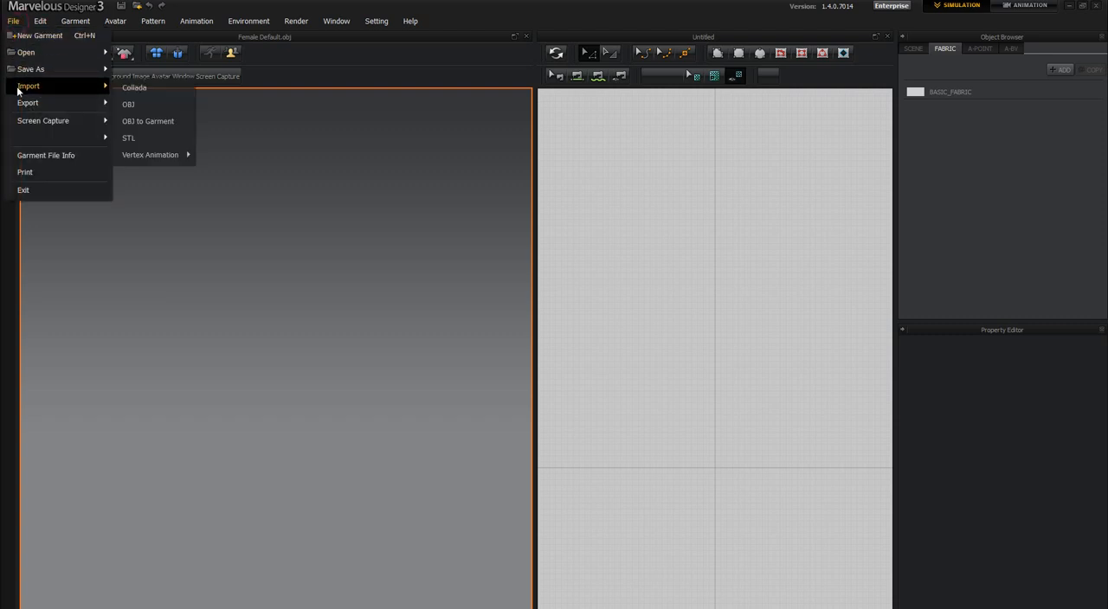
# Step: Load an OBJ file as an avatar with its units set to metres
pyautogui.click(128, 104)
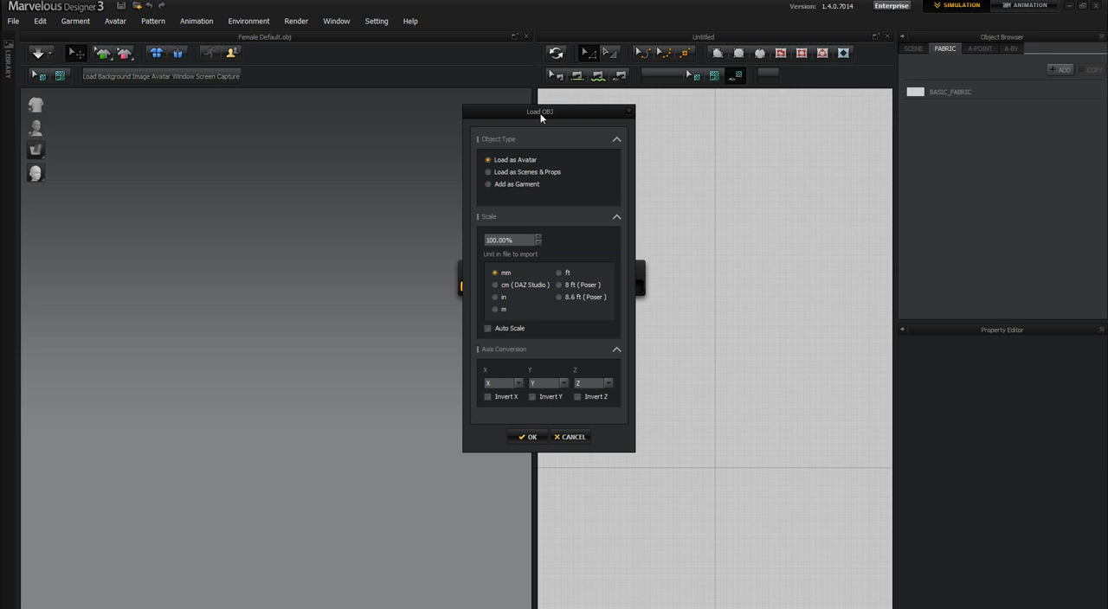
pyautogui.moveTo(496, 161)
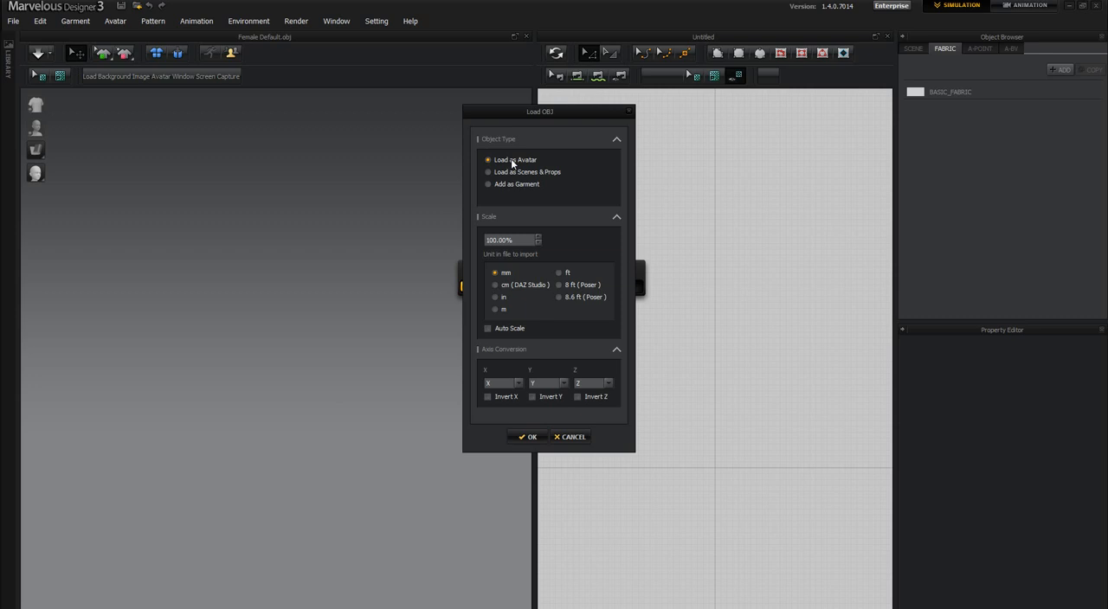
pyautogui.moveTo(518, 173)
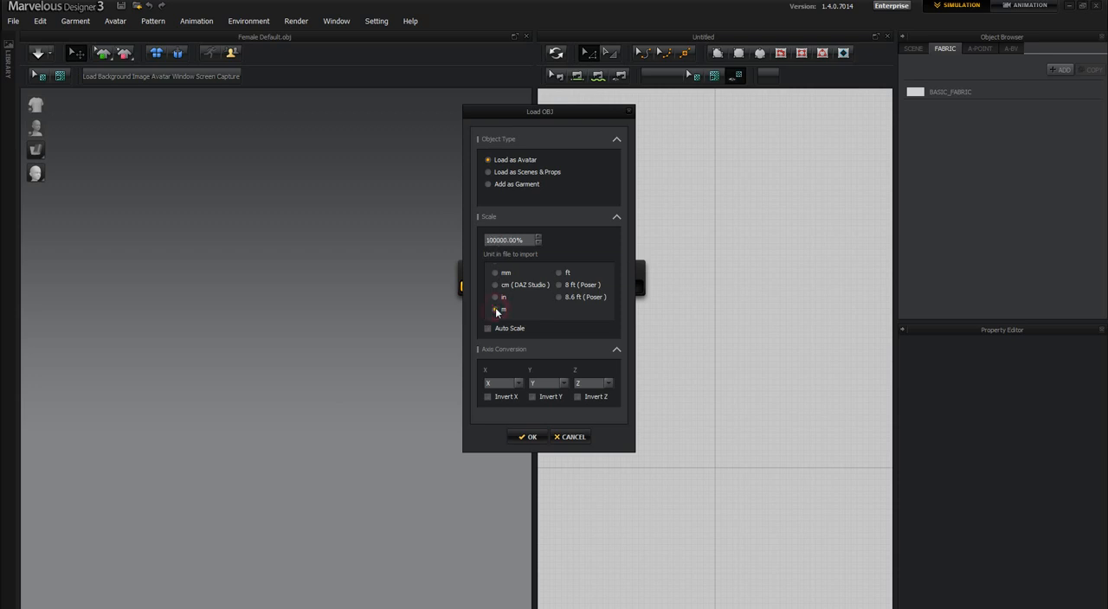
pyautogui.click(493, 308)
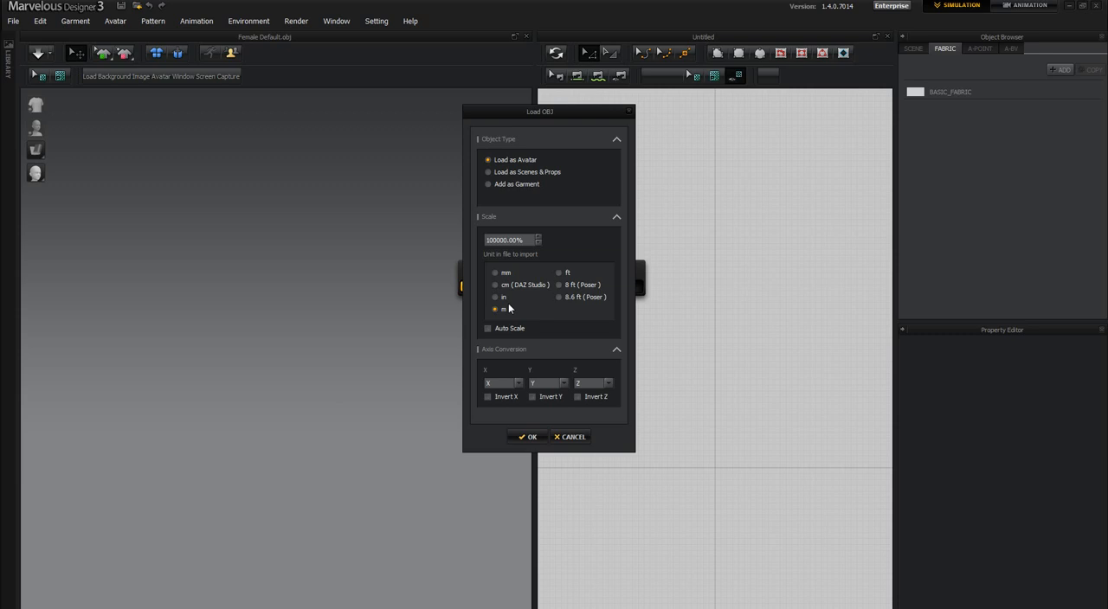
pyautogui.moveTo(516, 312)
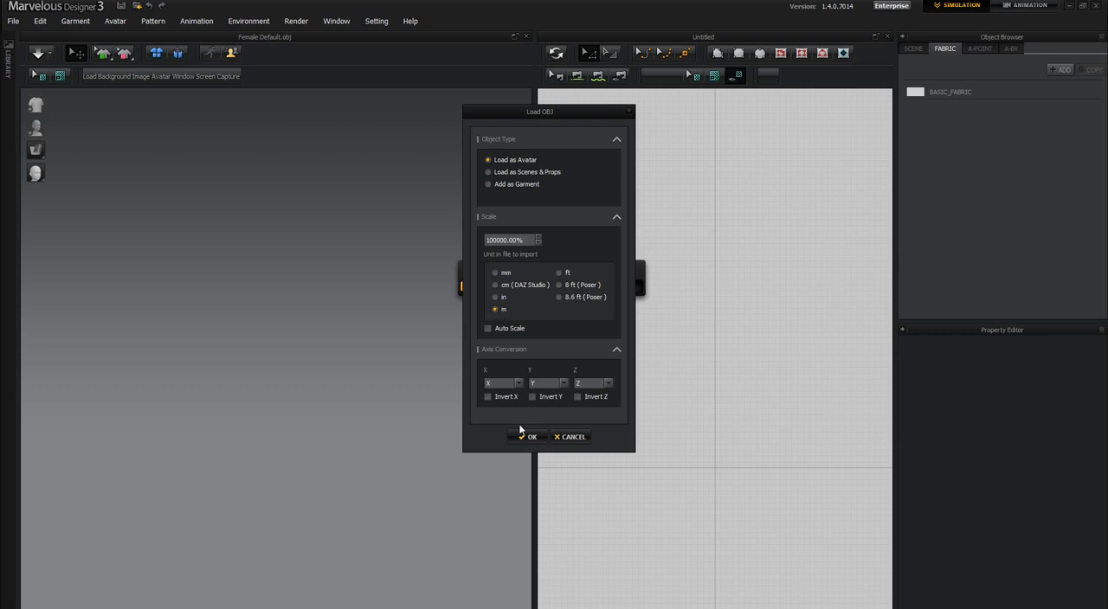
pyautogui.click(530, 436)
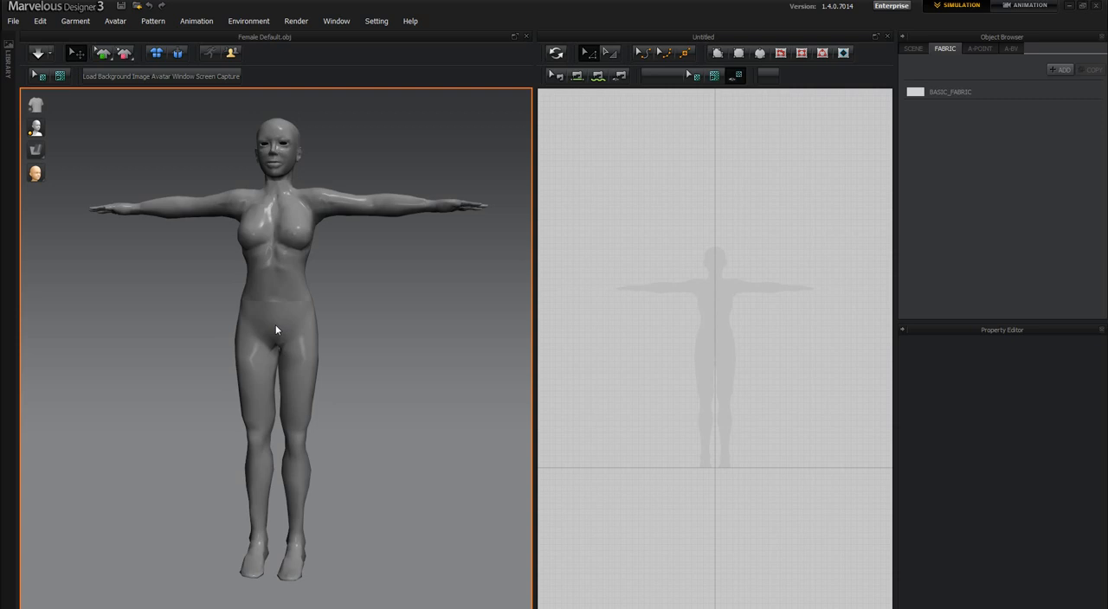
pyautogui.moveTo(310, 332)
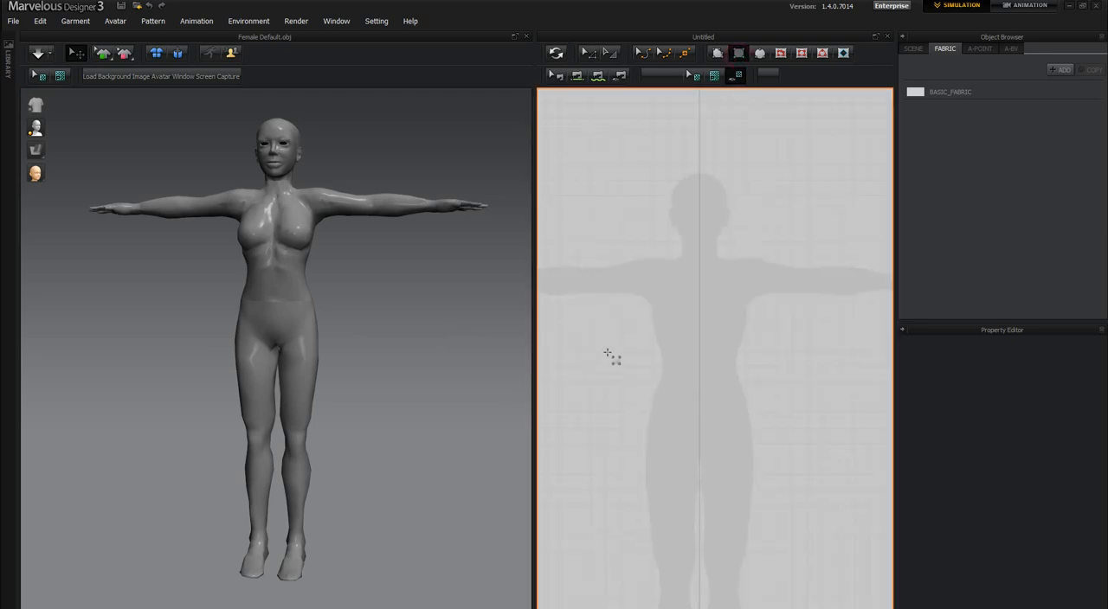
# Step: Draw a thin rectangular strip pattern across the avatar's waist and select it
pyautogui.moveTo(610, 353); pyautogui.dragTo(788, 371)
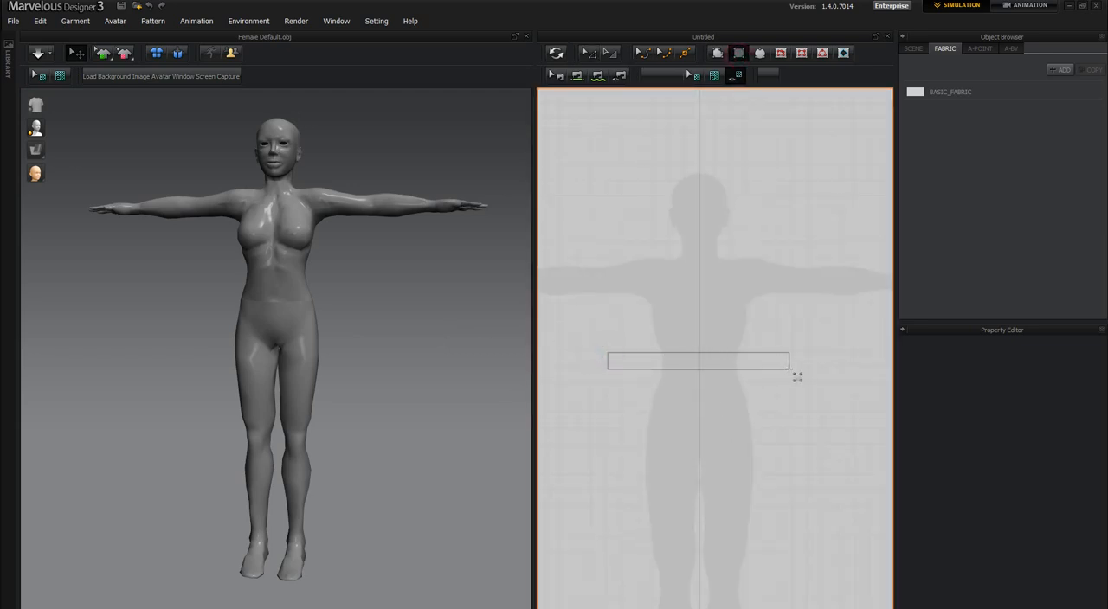
pyautogui.click(696, 361)
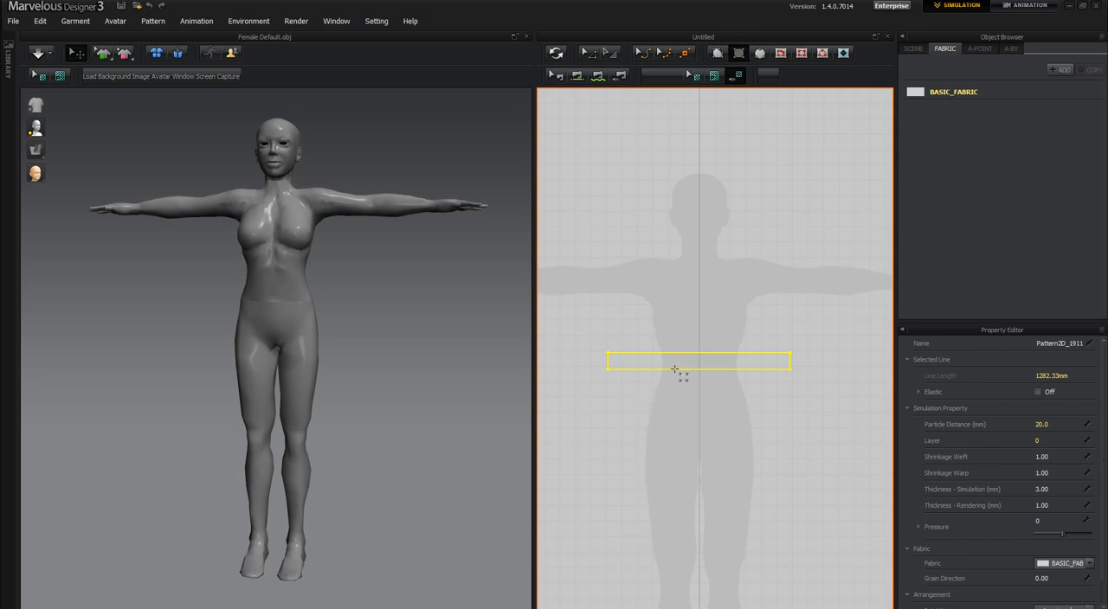
pyautogui.moveTo(616, 374)
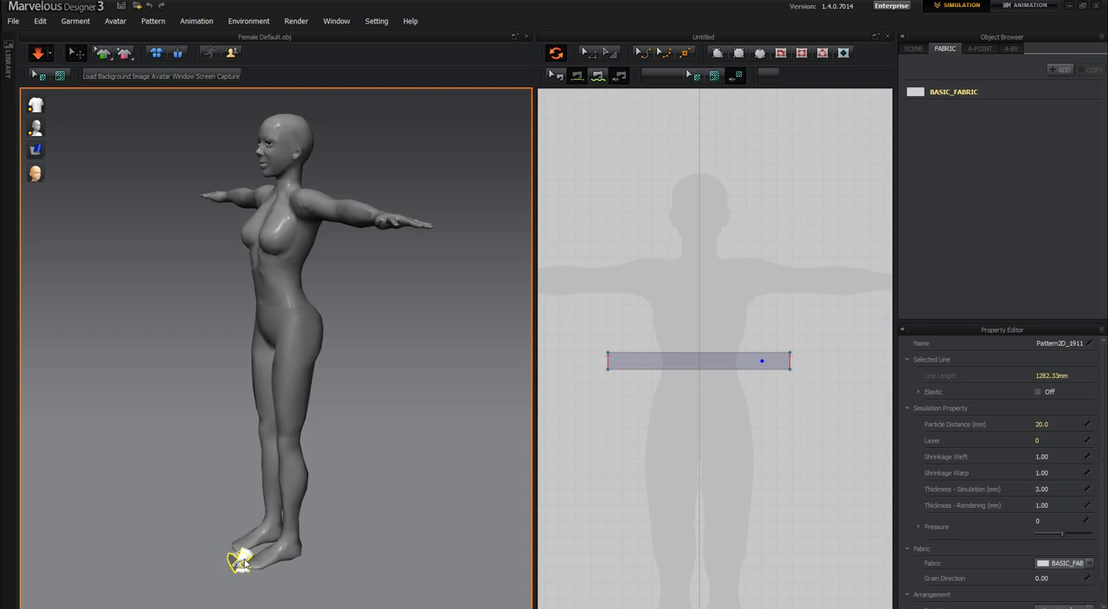
pyautogui.moveTo(251, 550)
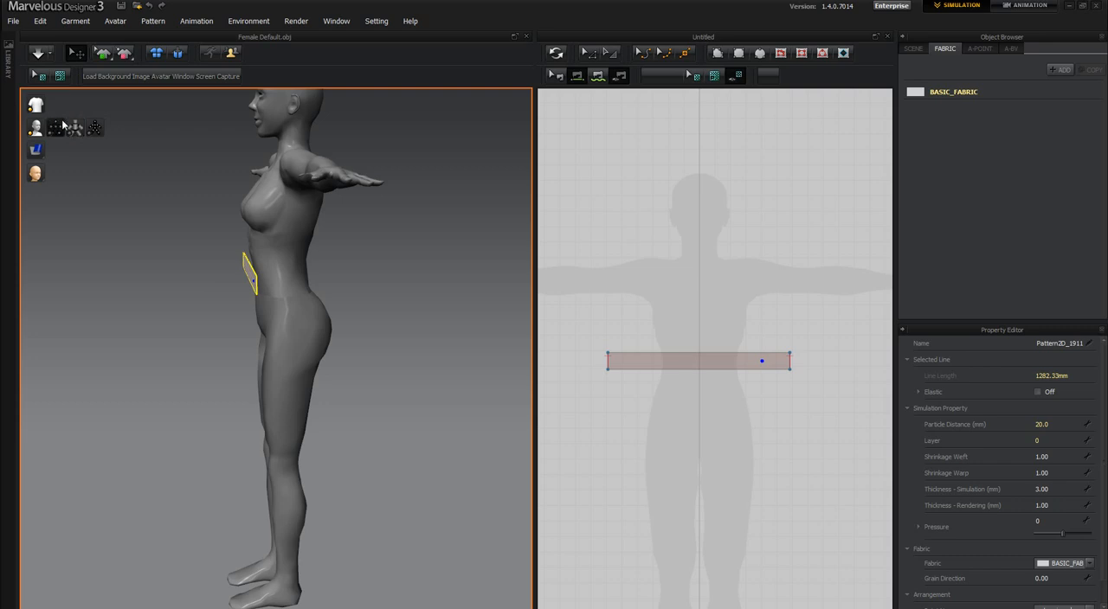
pyautogui.moveTo(76, 128)
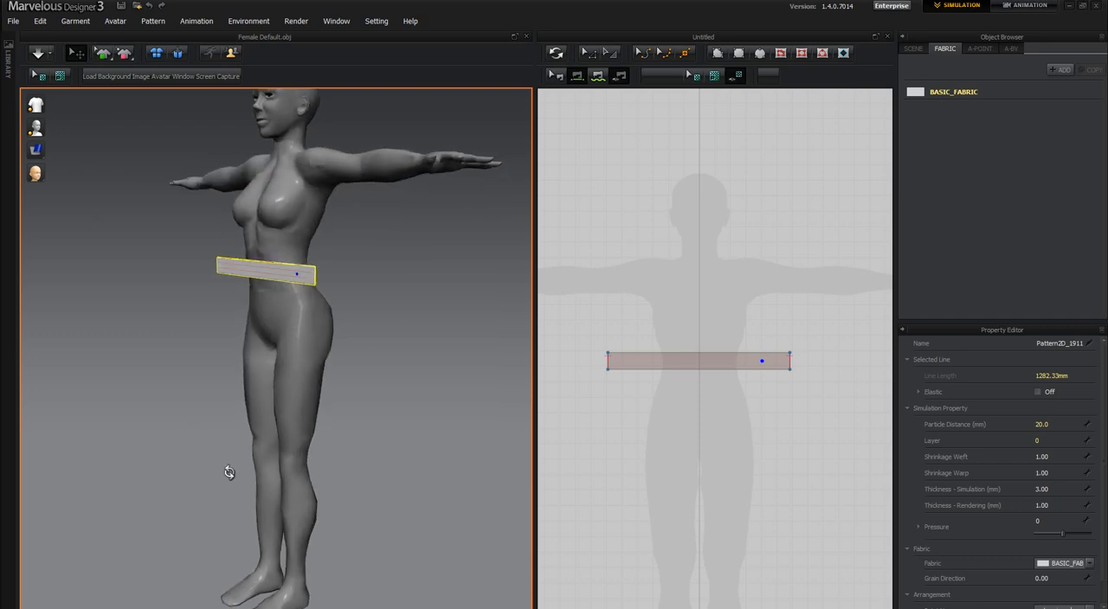
pyautogui.moveTo(230, 471)
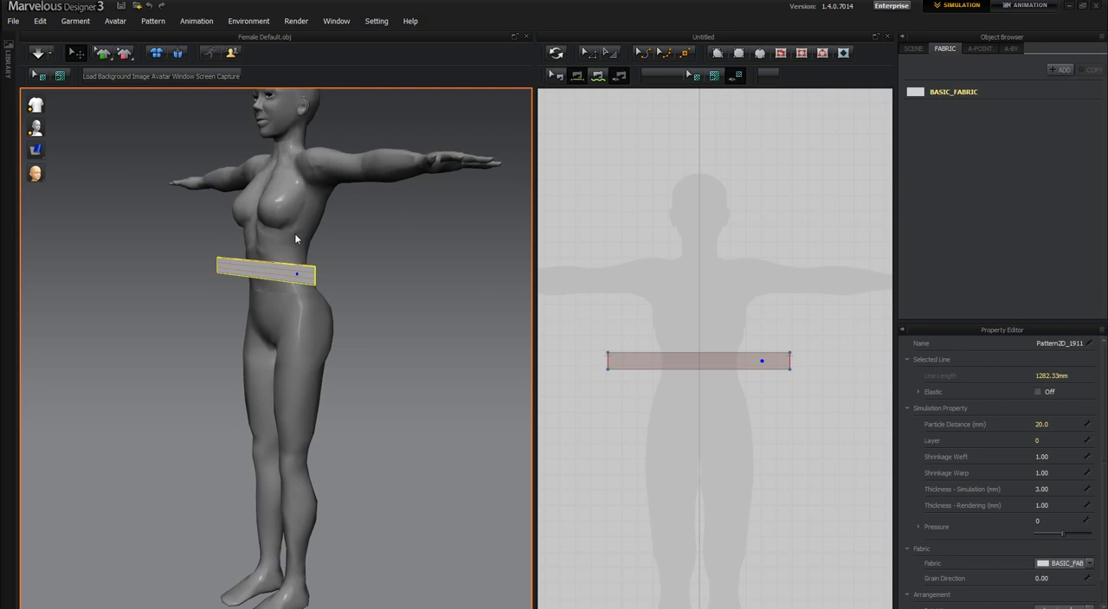
pyautogui.moveTo(800, 128)
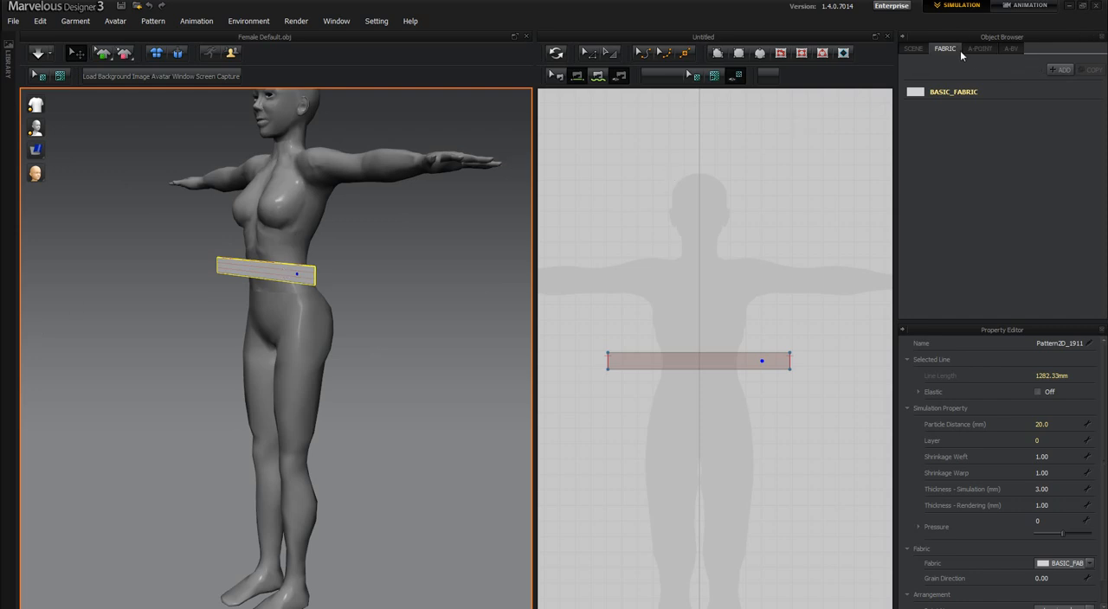
# Step: Expand the A-POINT and A-BV lists and show the arrangement points on the avatar
pyautogui.click(980, 58)
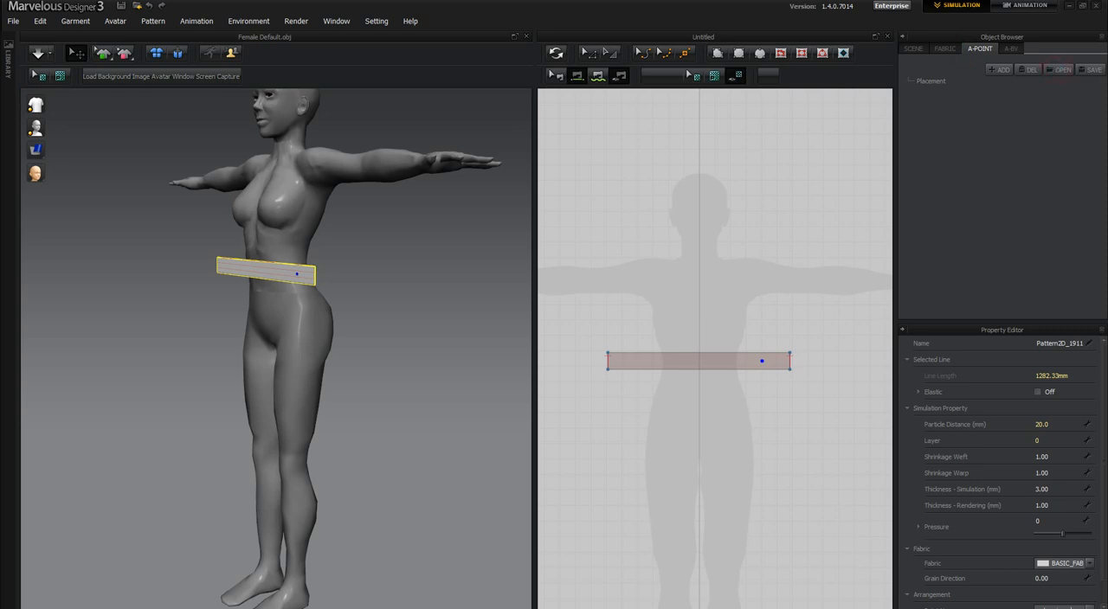
pyautogui.click(980, 59)
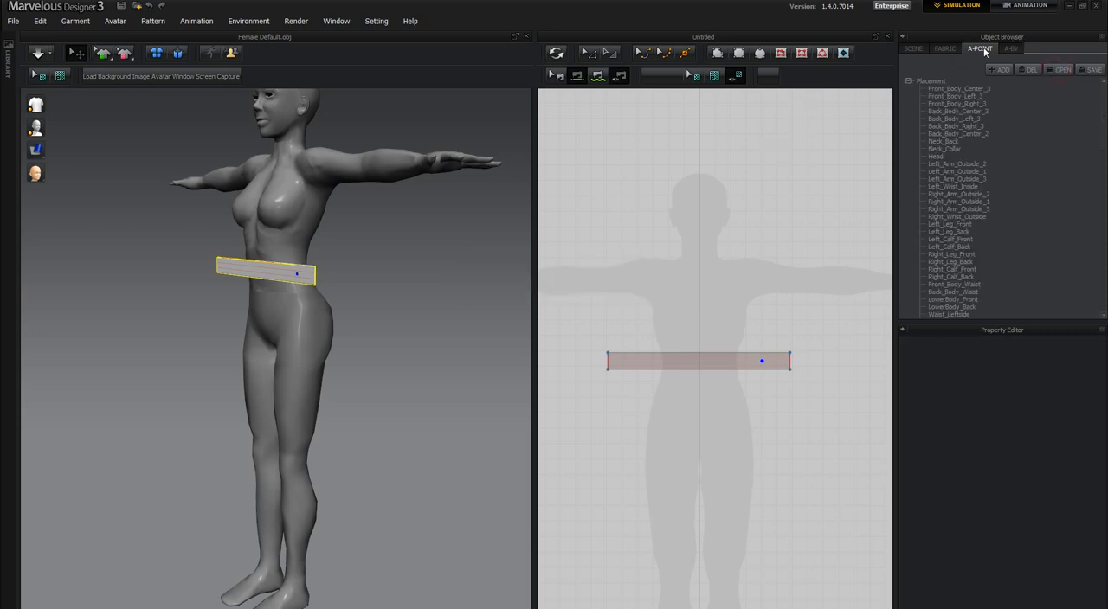
pyautogui.click(1012, 58)
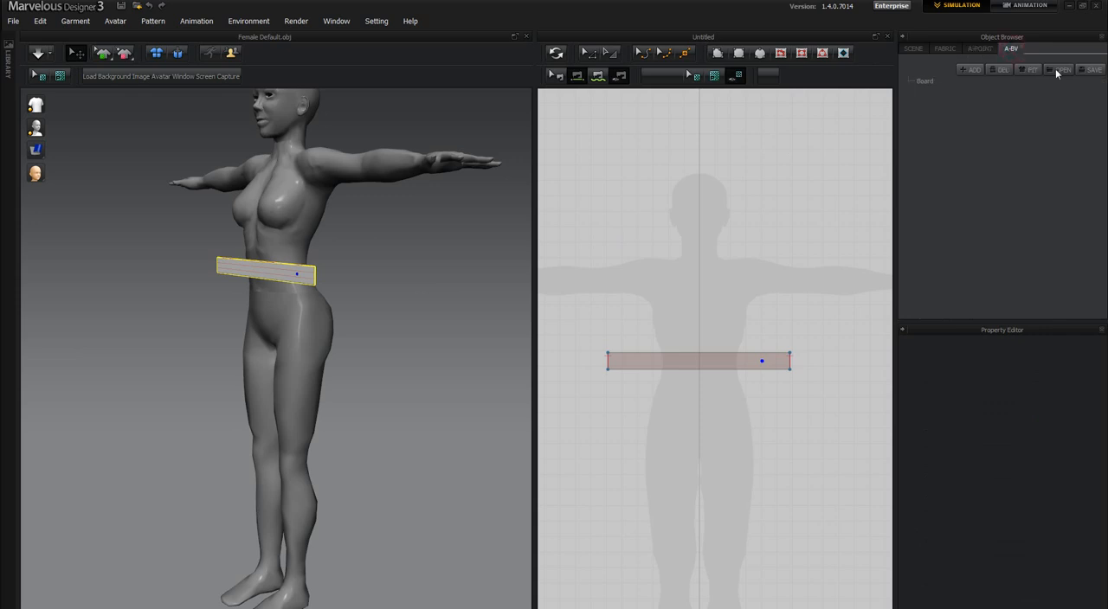
pyautogui.moveTo(1066, 76)
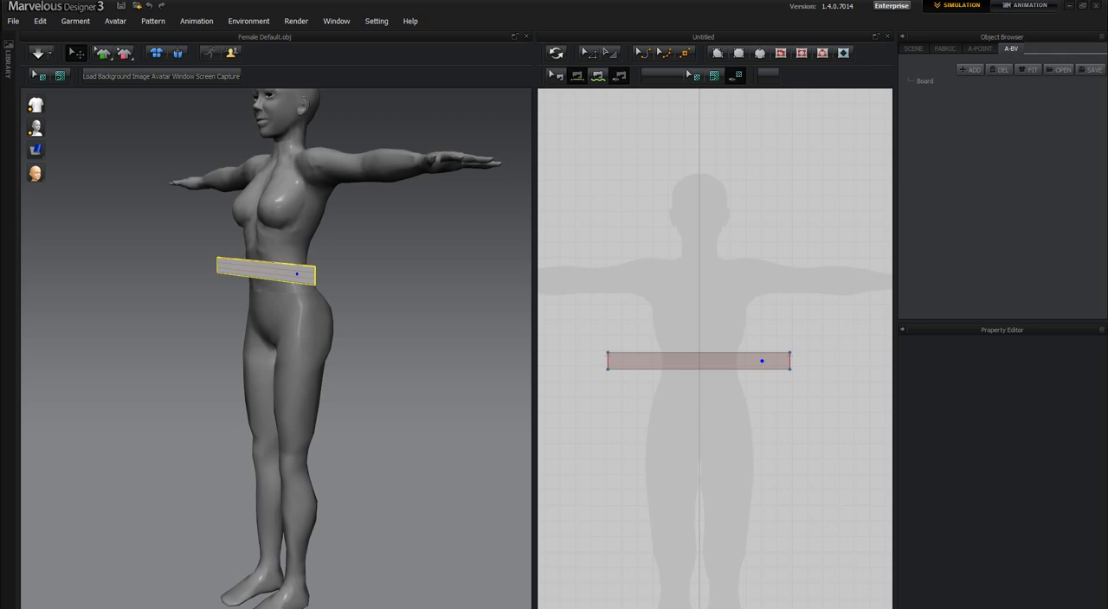
pyautogui.click(910, 80)
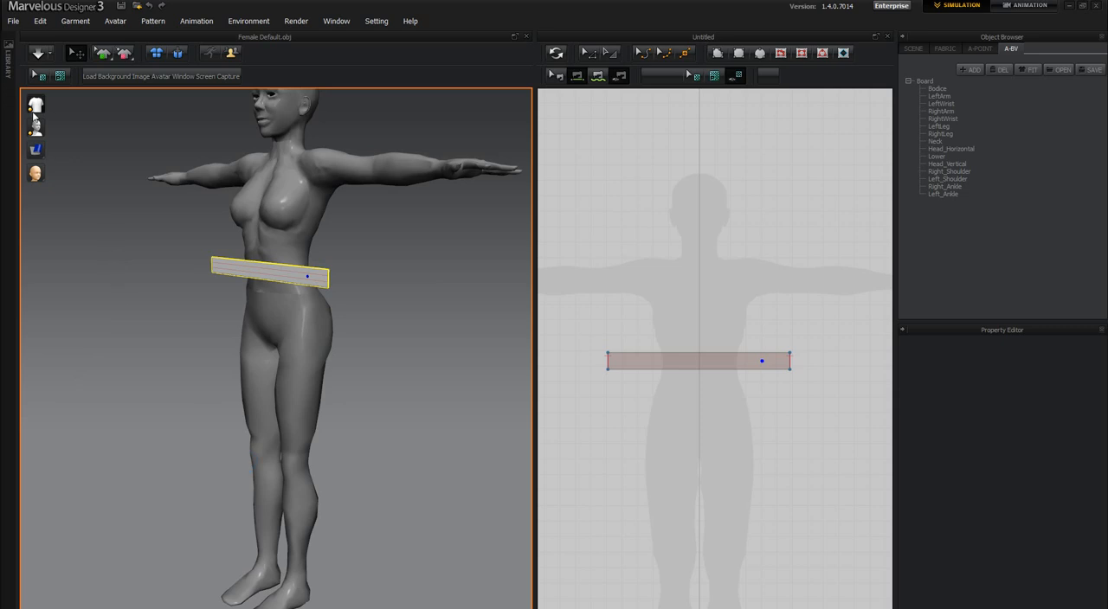
pyautogui.moveTo(34, 128)
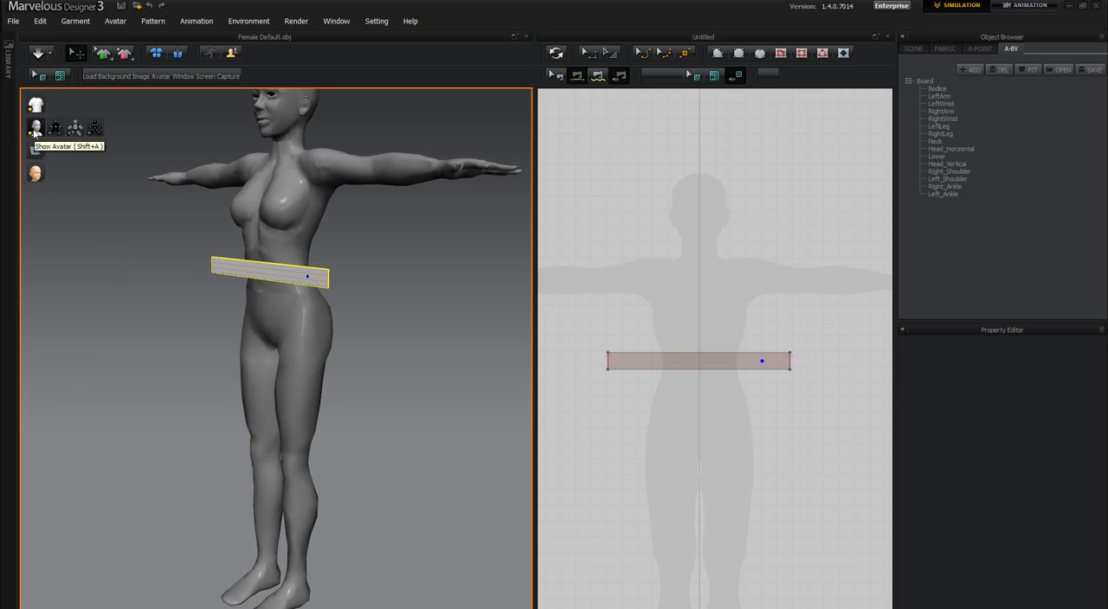
pyautogui.moveTo(56, 128)
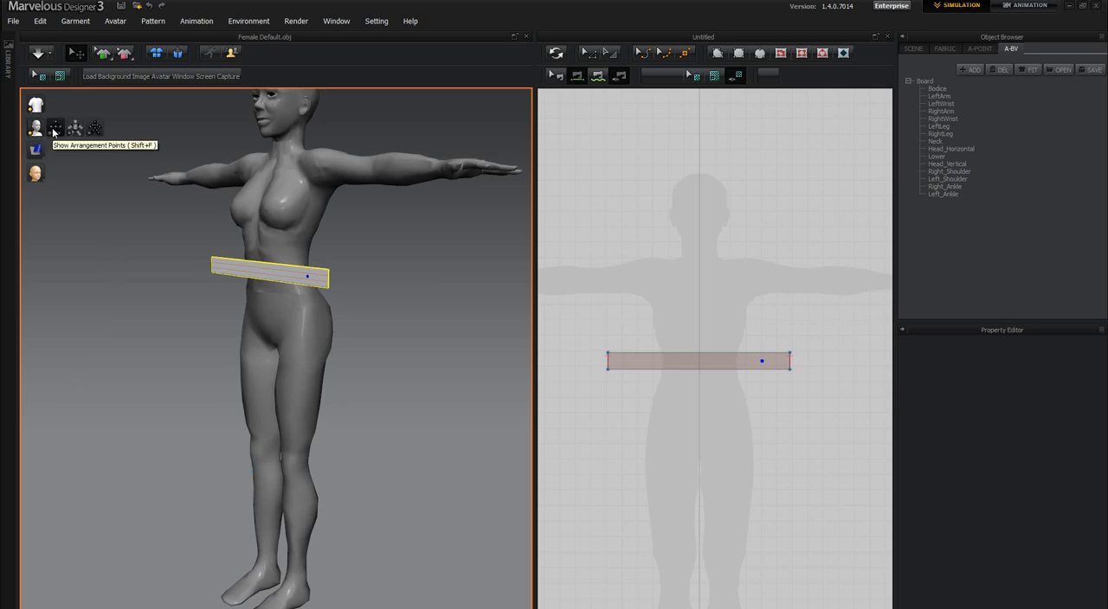
pyautogui.click(55, 128)
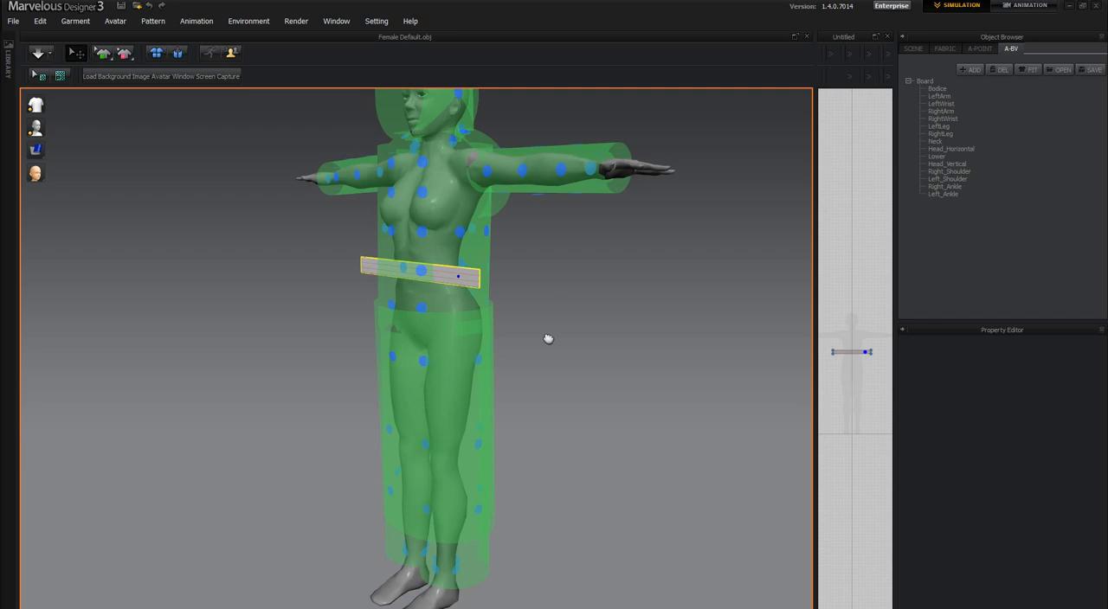
# Step: From a side view, inspect the torso bounding volume, then reselect the waist strip
pyautogui.moveTo(547, 339); pyautogui.dragTo(402, 481)
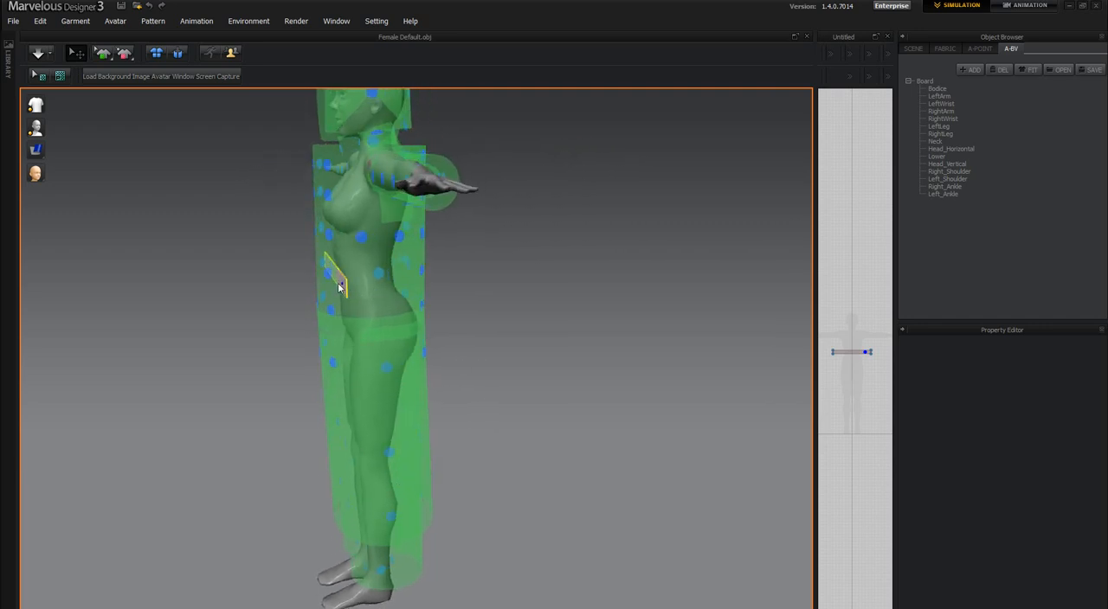
pyautogui.click(338, 280)
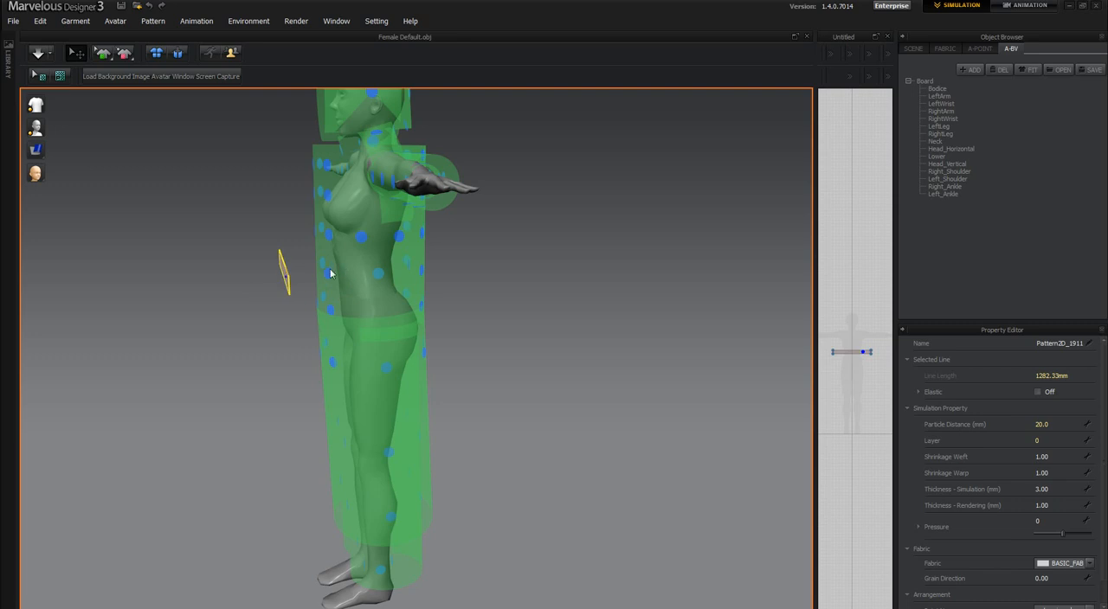
pyautogui.moveTo(310, 270)
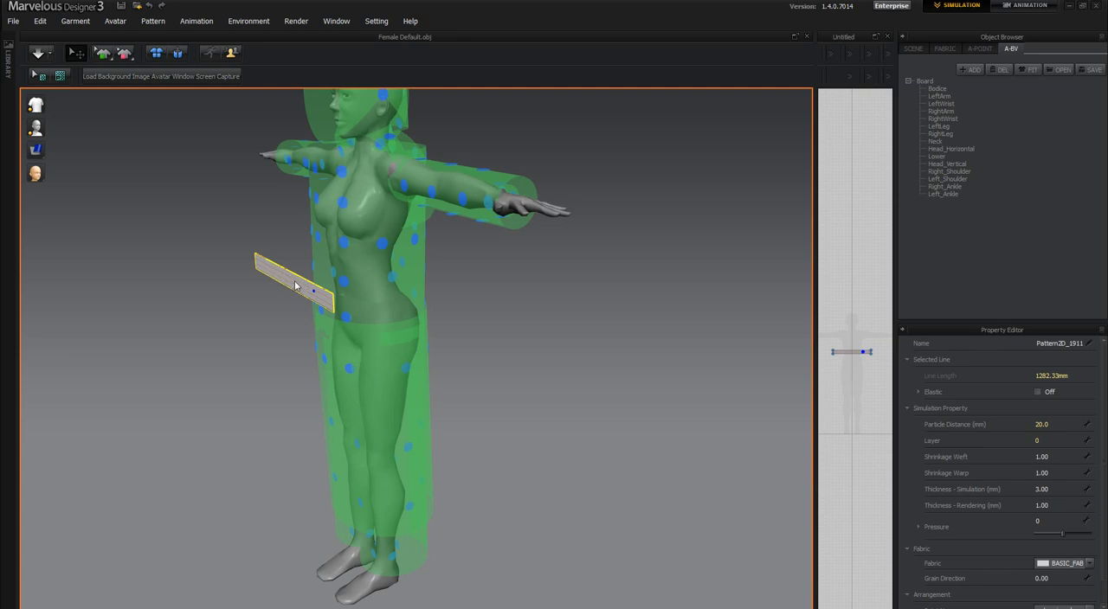
pyautogui.moveTo(388, 218)
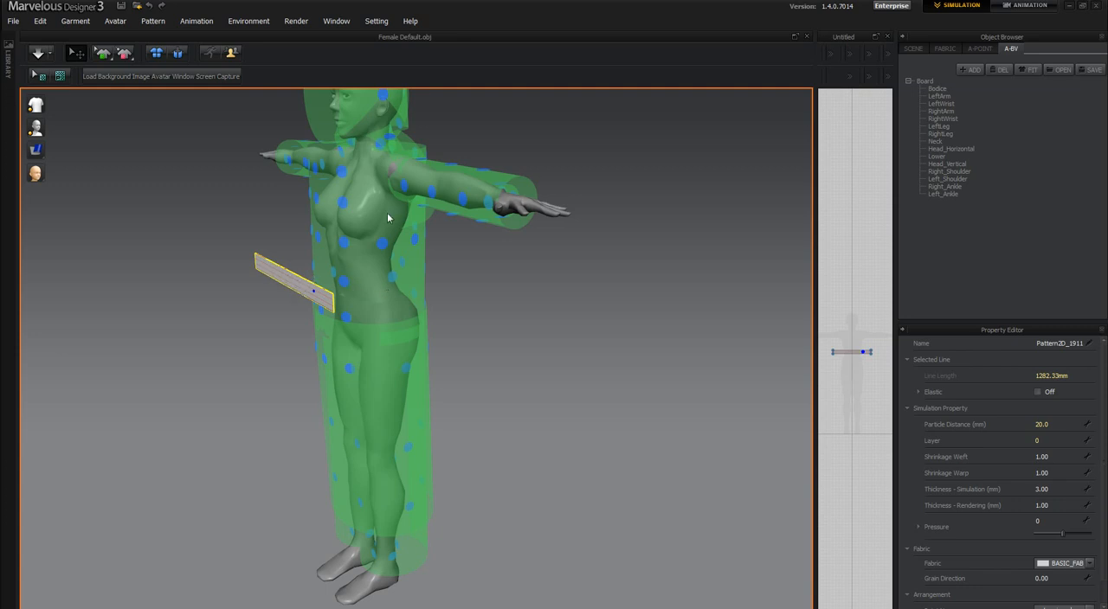
pyautogui.moveTo(416, 263)
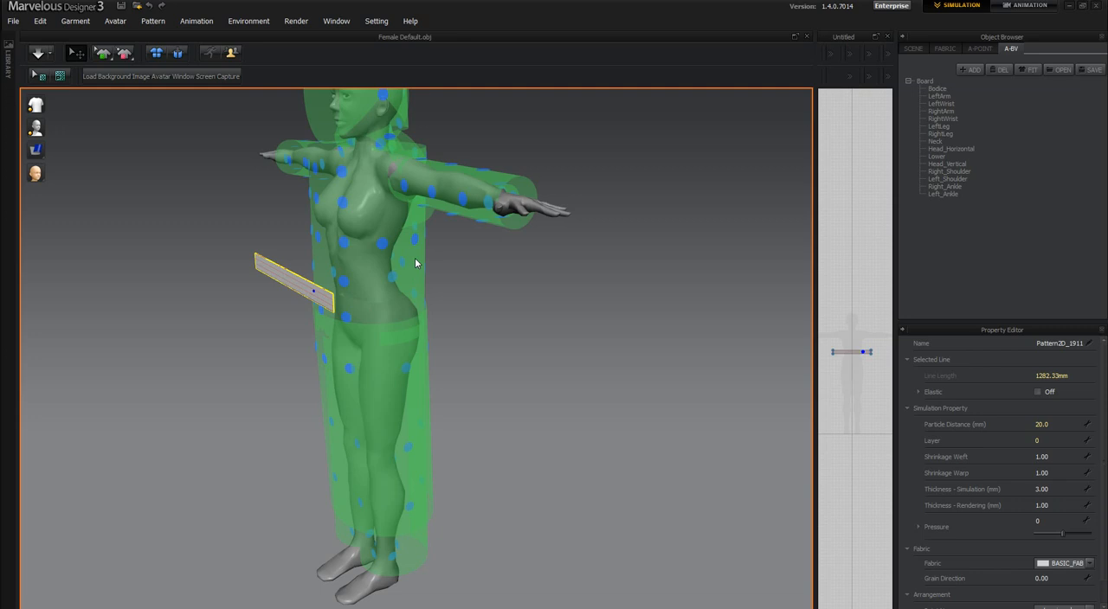
pyautogui.click(299, 281)
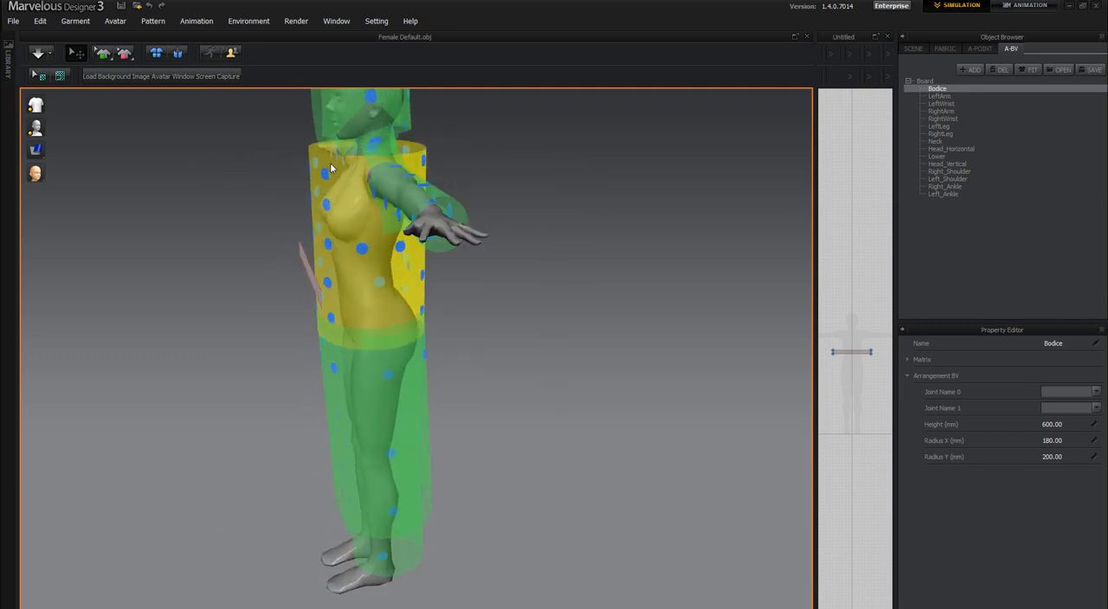
pyautogui.click(245, 361)
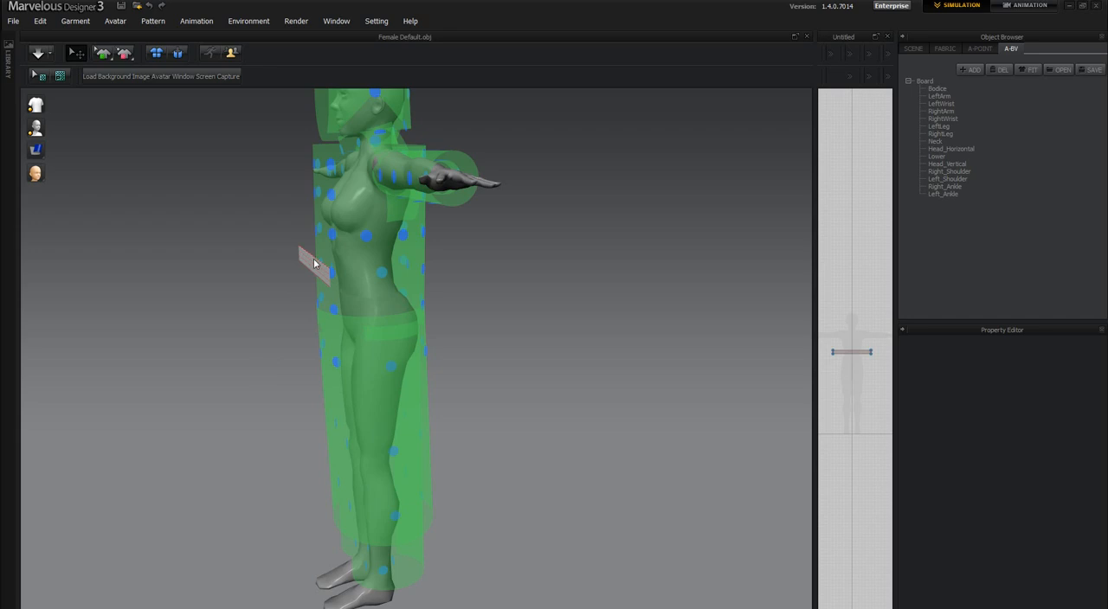
pyautogui.click(315, 263)
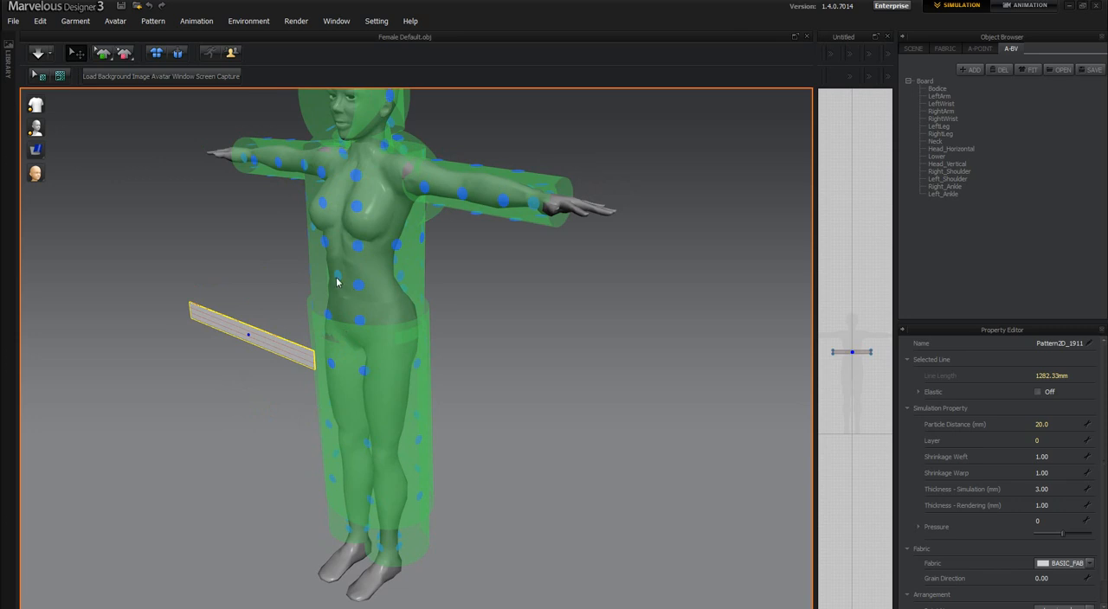
pyautogui.moveTo(336, 297)
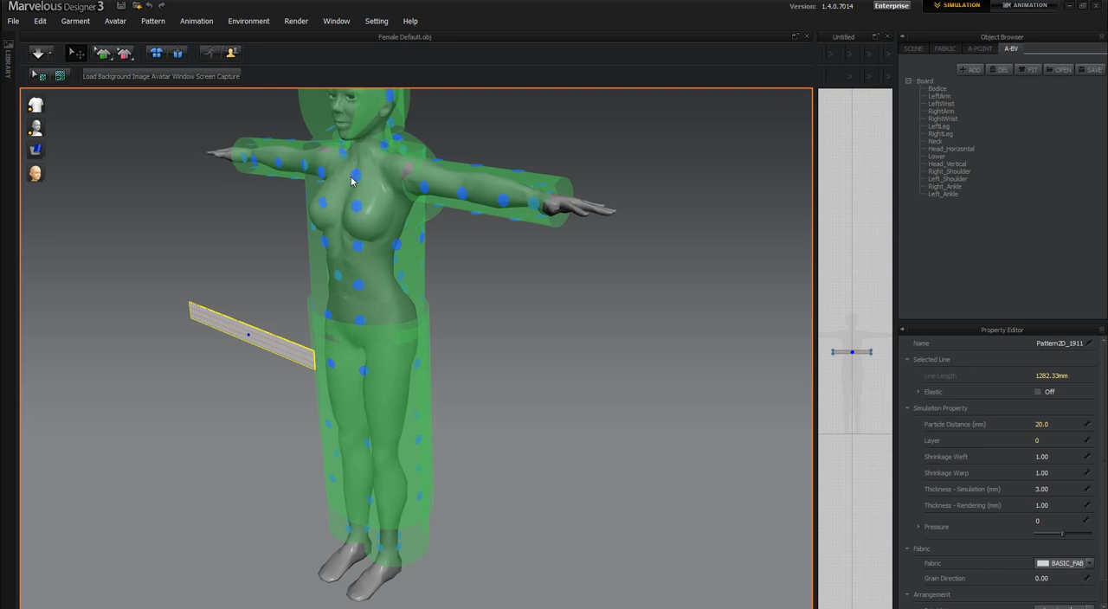
pyautogui.moveTo(322, 327)
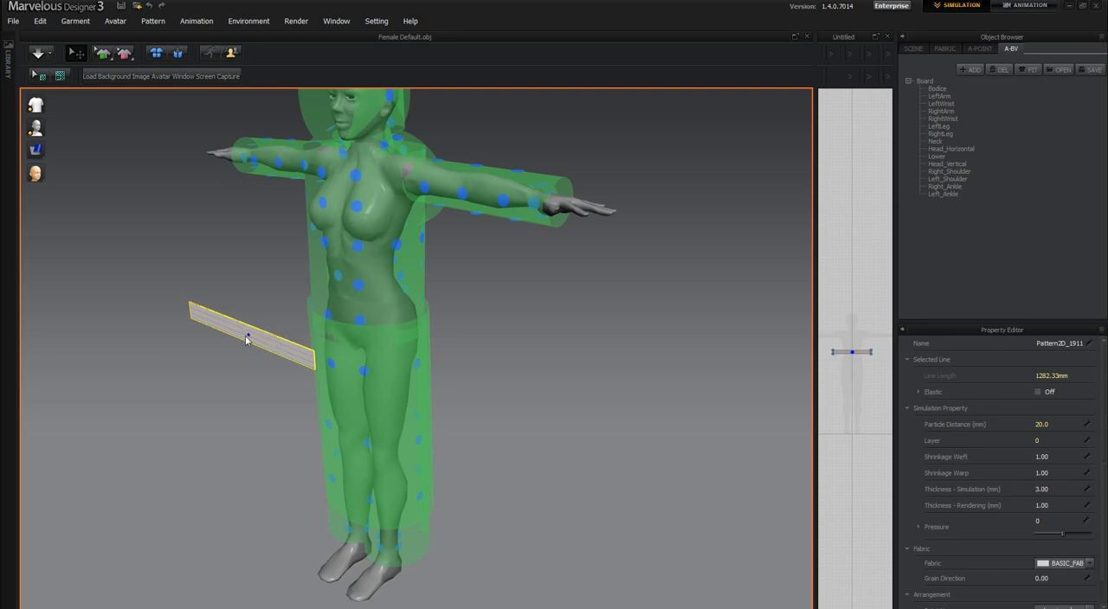
# Step: Place the strip at a hip arrangement point and wrap it around the waist
pyautogui.click(246, 343)
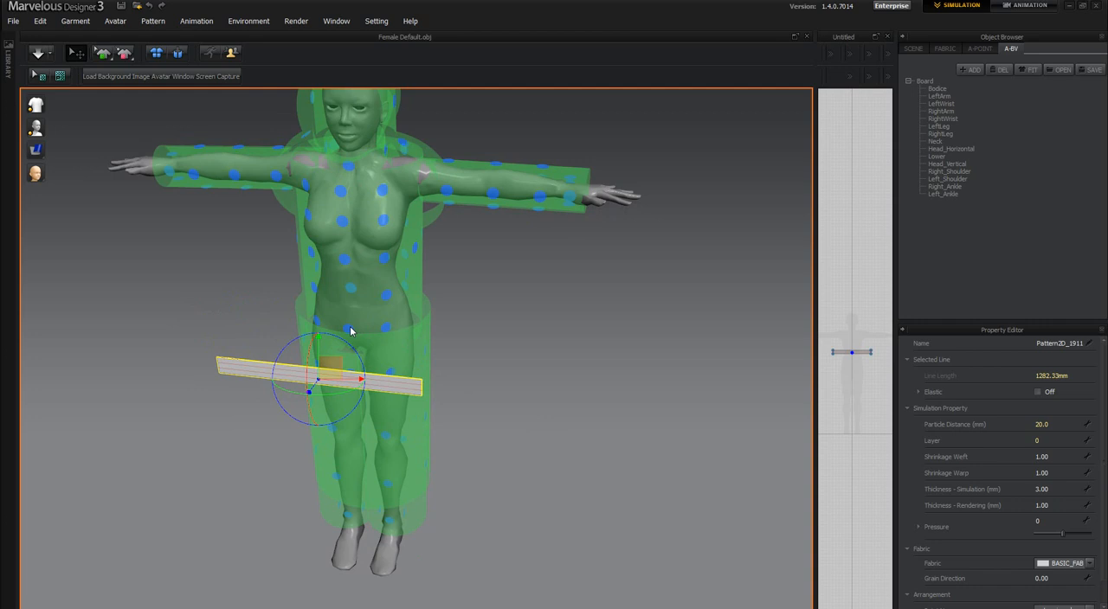
pyautogui.click(939, 88)
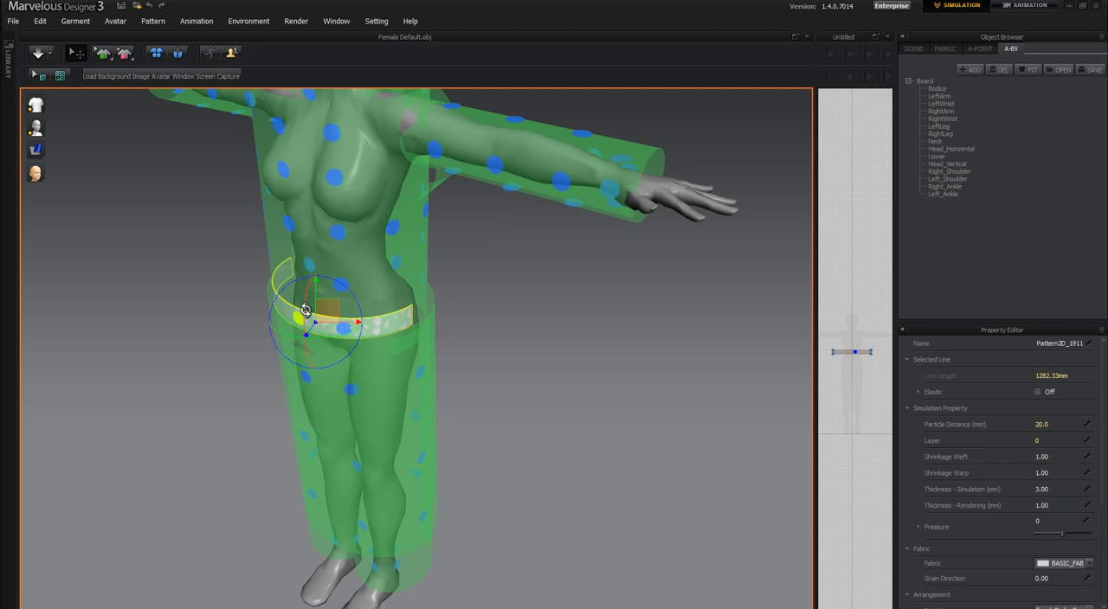
pyautogui.moveTo(434, 298)
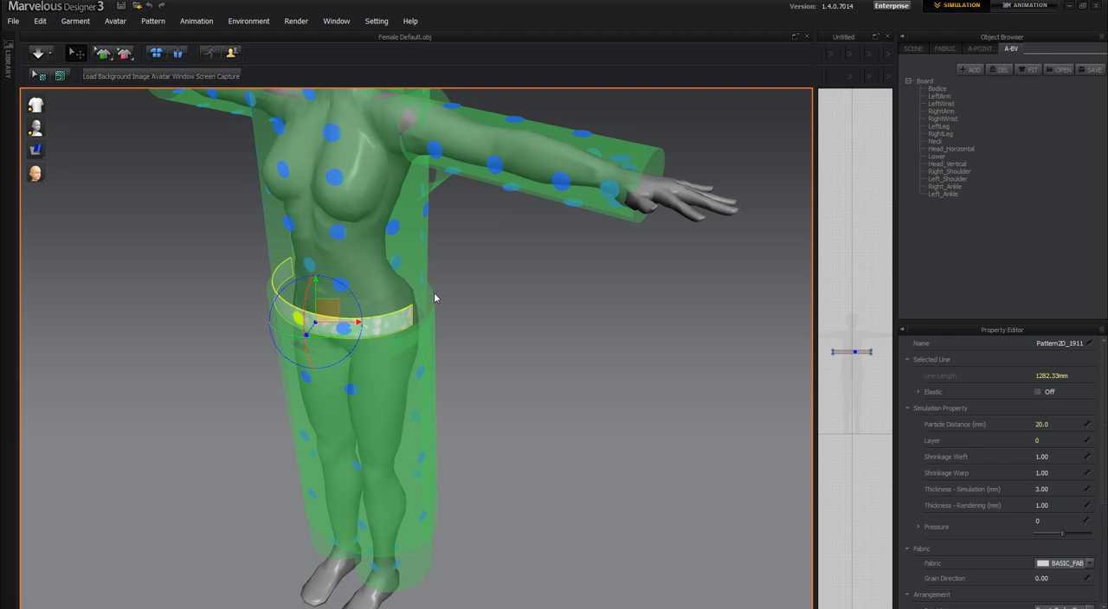
pyautogui.moveTo(260, 26)
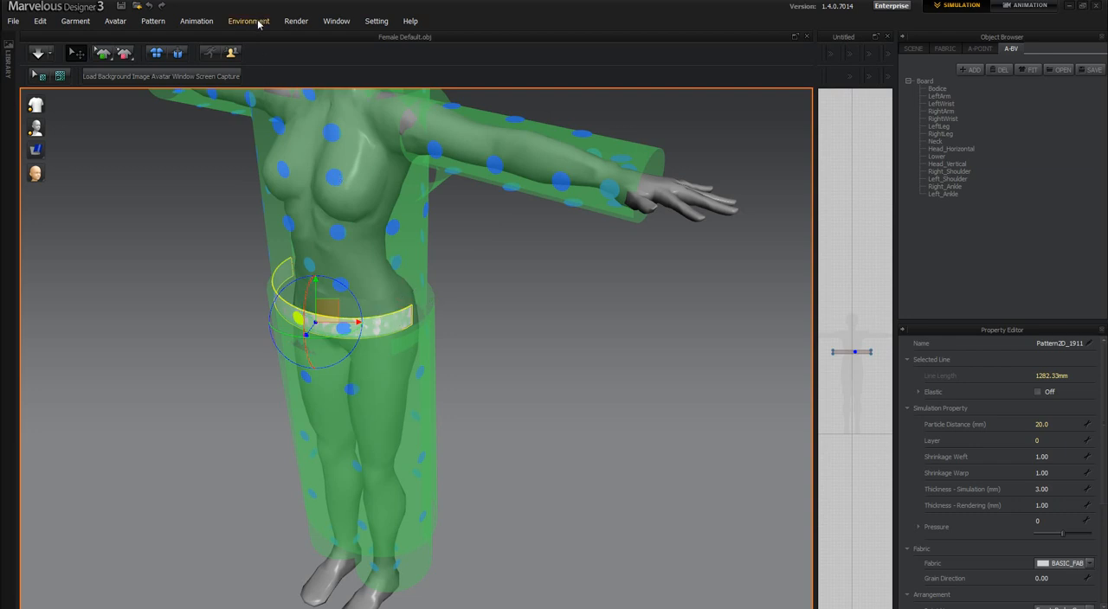
# Step: Hide the arrangement points and bounding volumes, leaving the waistband on the plain body
pyautogui.click(249, 20)
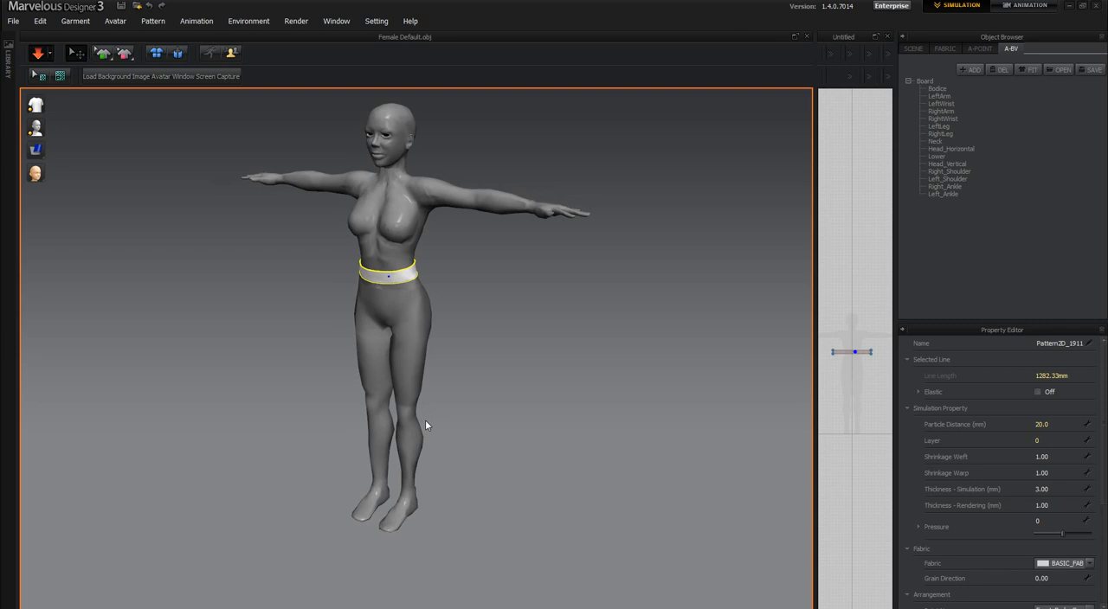
pyautogui.moveTo(484, 423)
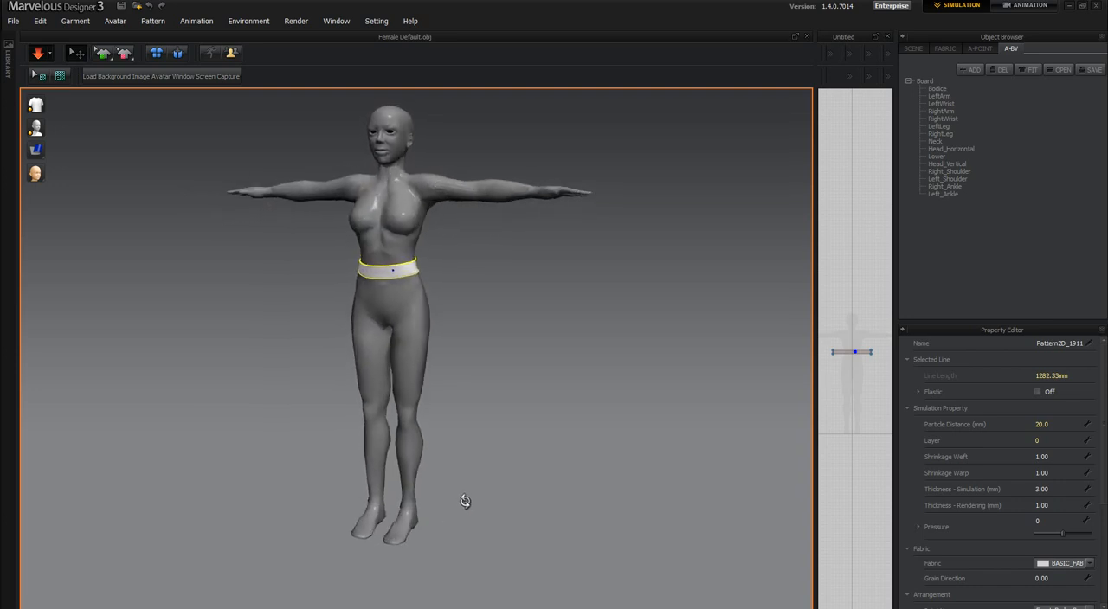
pyautogui.moveTo(812, 373)
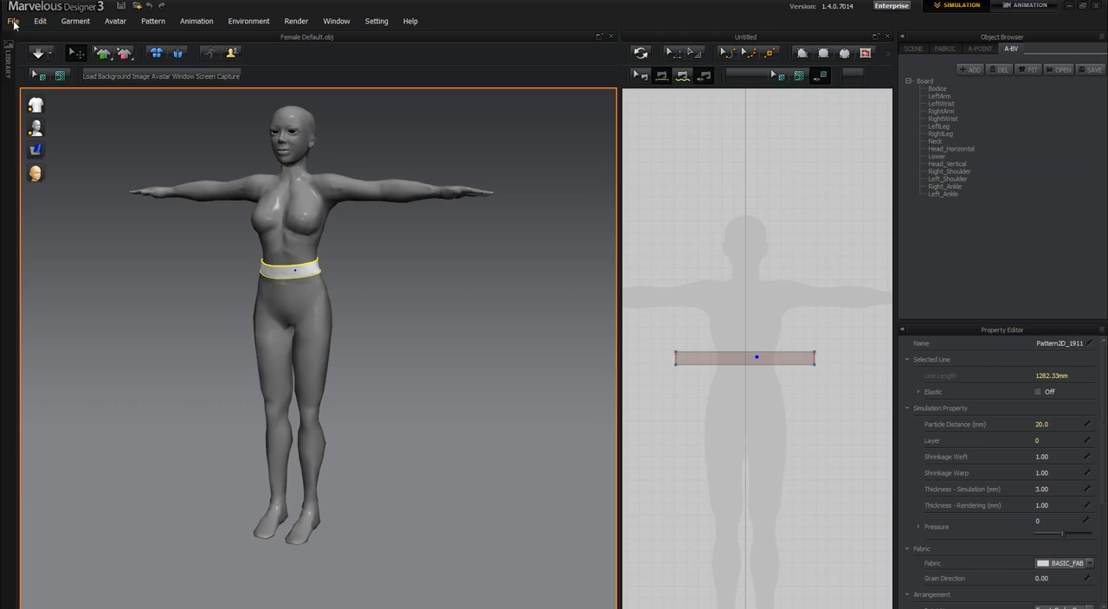
pyautogui.click(12, 25)
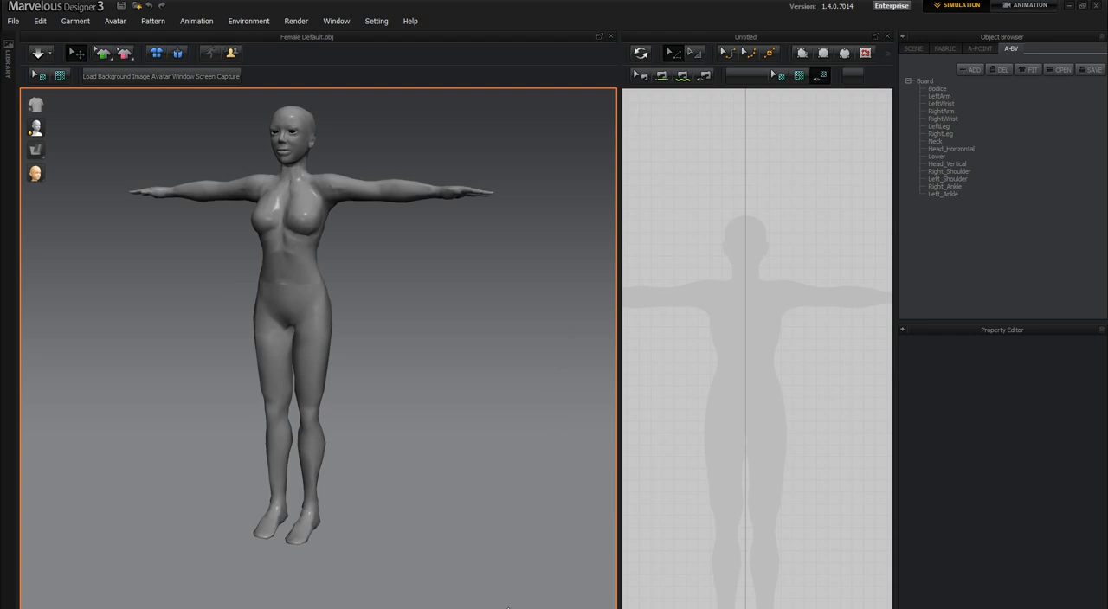
pyautogui.moveTo(388, 488)
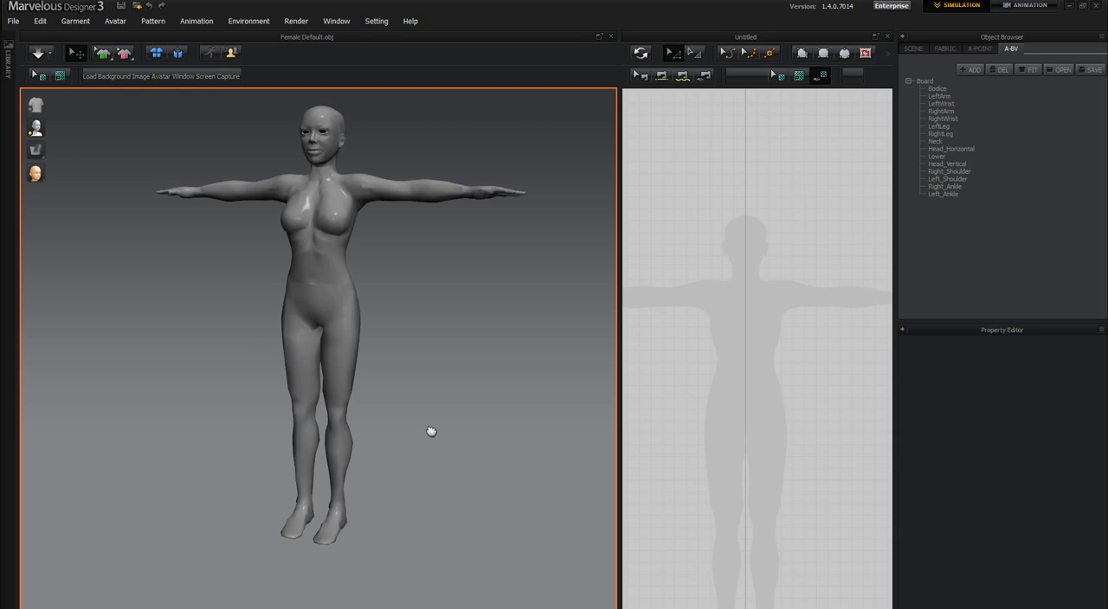
pyautogui.moveTo(426, 427)
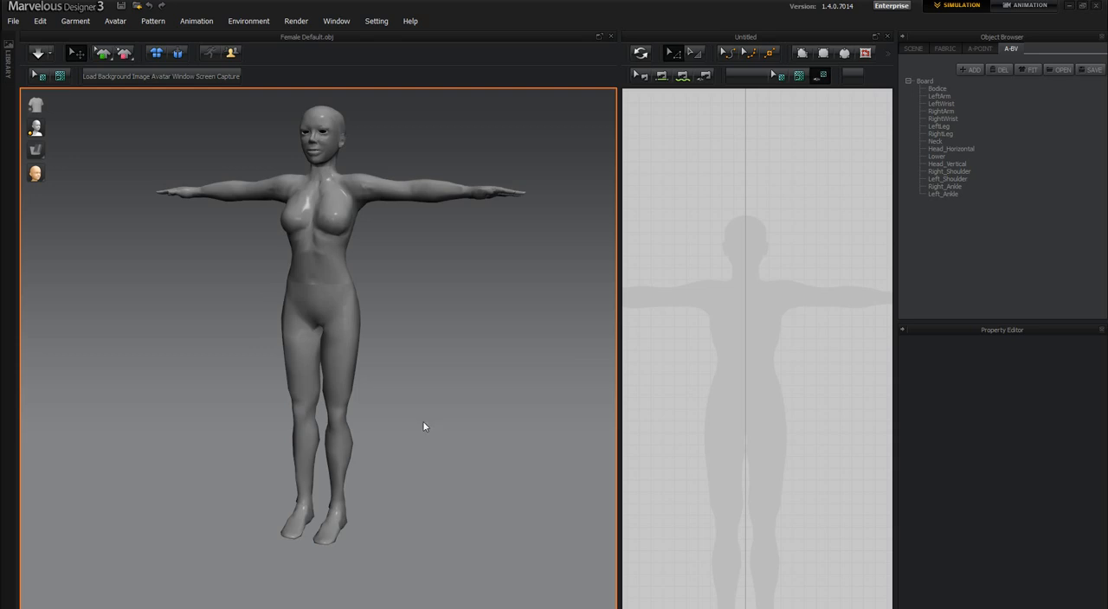
pyautogui.moveTo(36, 38)
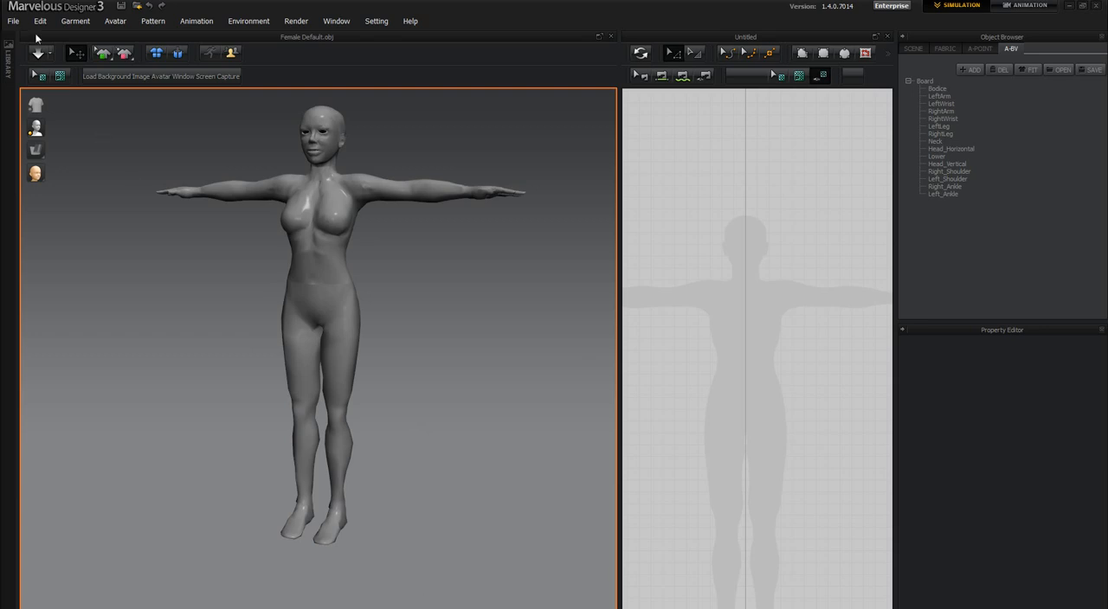
# Step: Clear the avatar and load Female Default.ZPrj from the New Sizes folder
pyautogui.rightClick(342, 206)
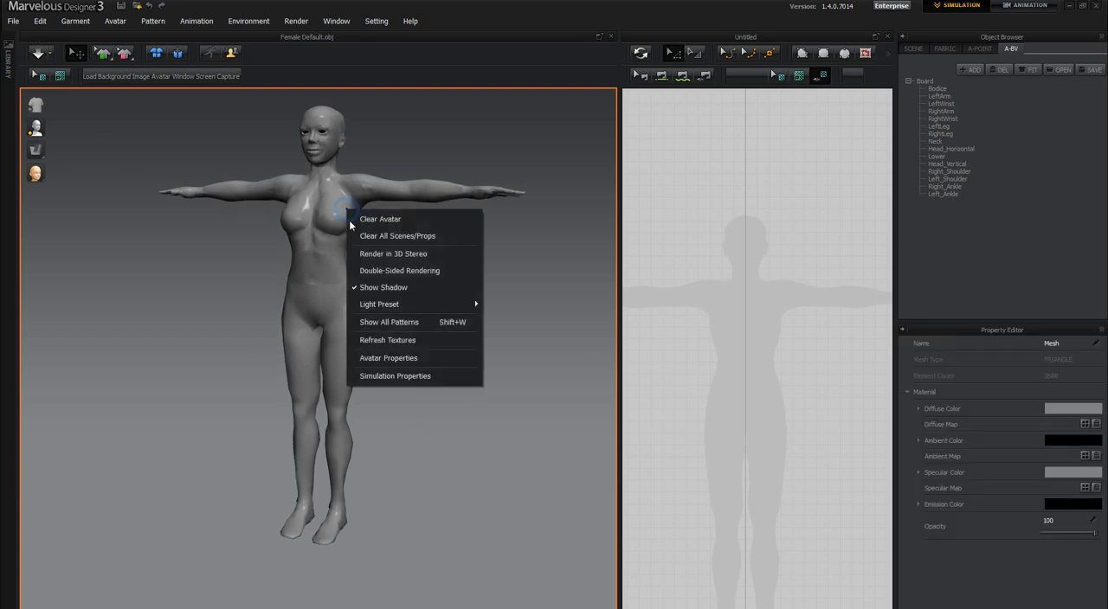
pyautogui.click(379, 218)
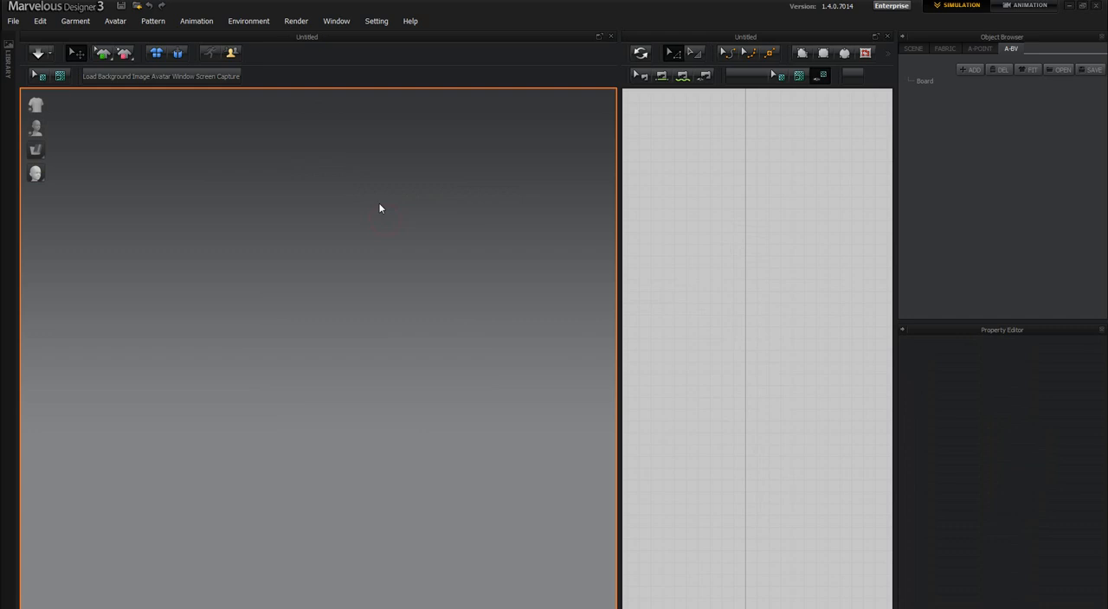
pyautogui.click(13, 17)
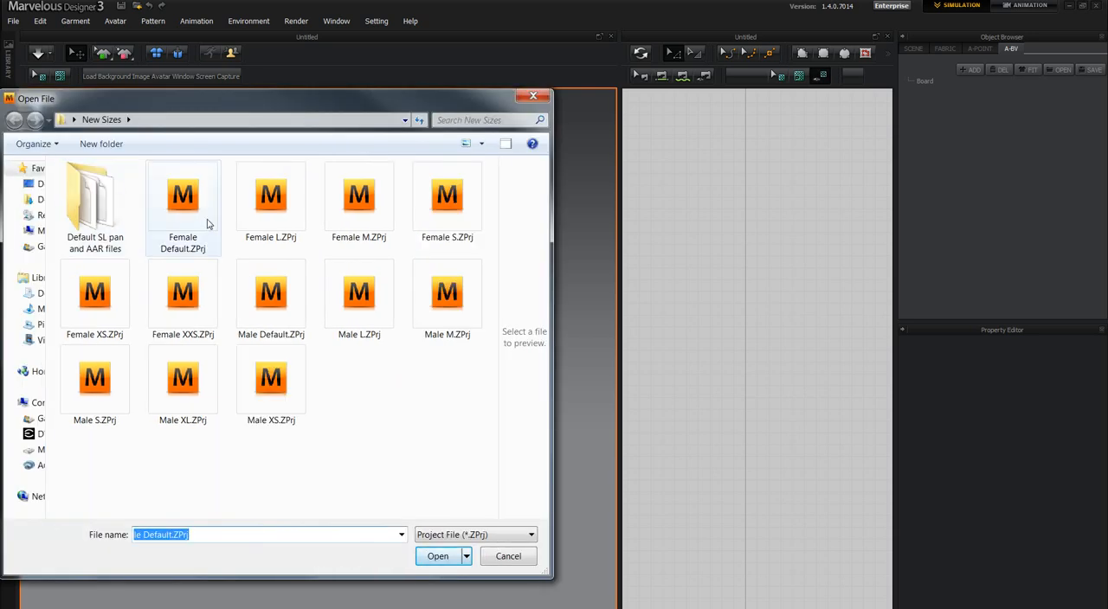
pyautogui.click(436, 558)
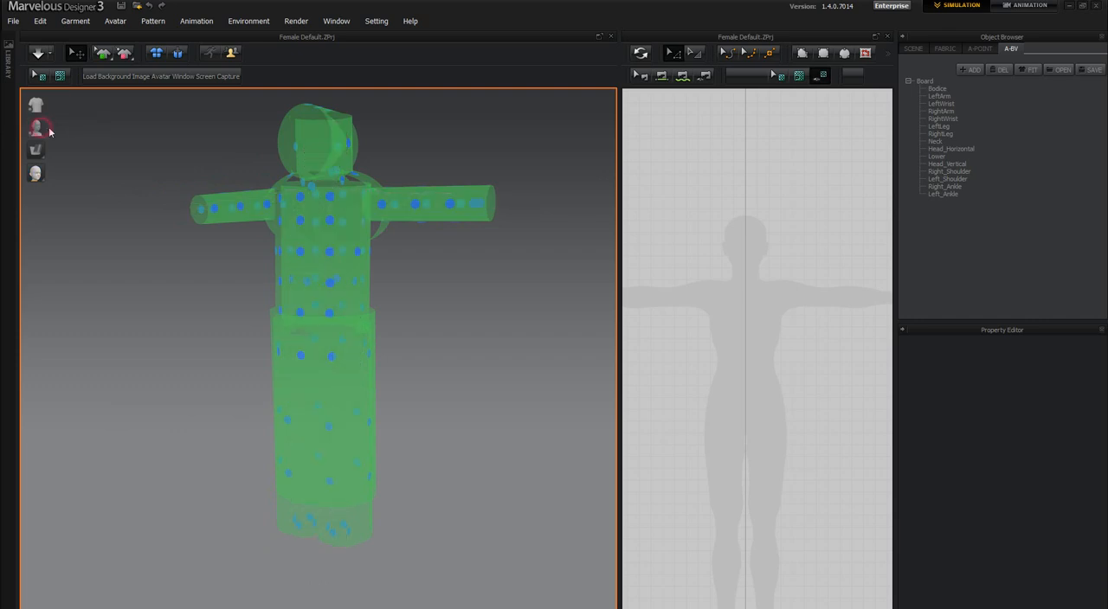
# Step: Show the Female Default body mesh with its bounding volumes hidden
pyautogui.click(36, 130)
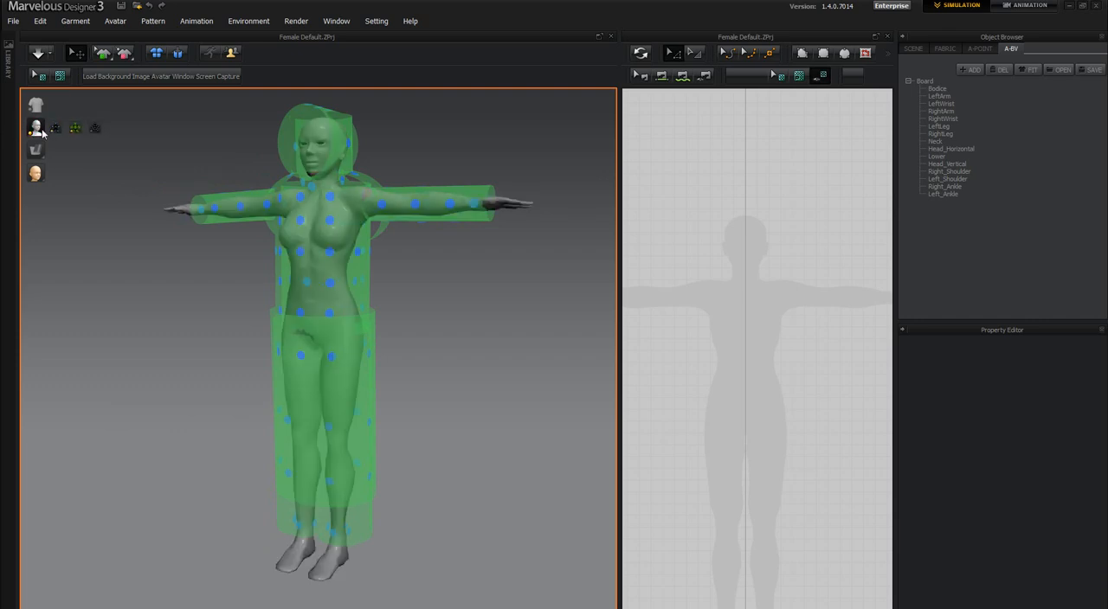
pyautogui.click(76, 132)
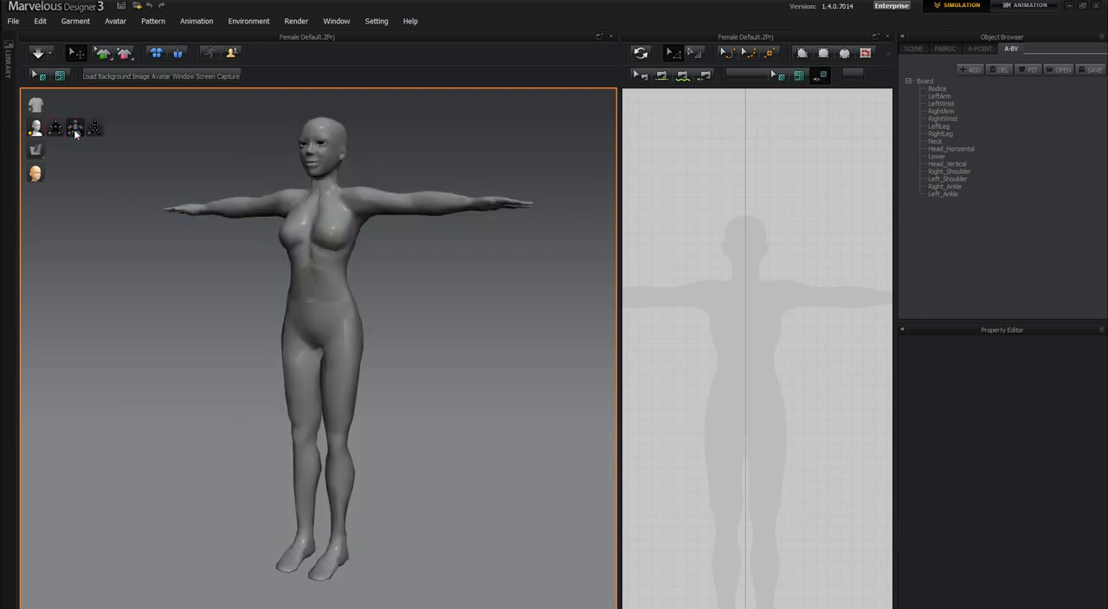
pyautogui.moveTo(76, 130)
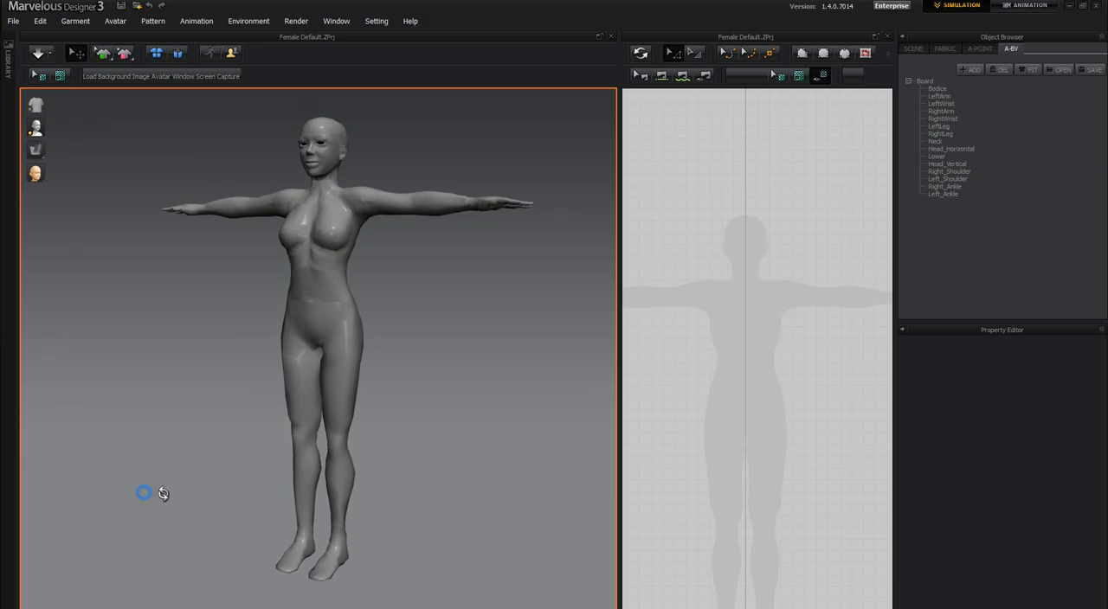
pyautogui.moveTo(146, 492); pyautogui.dragTo(229, 489)
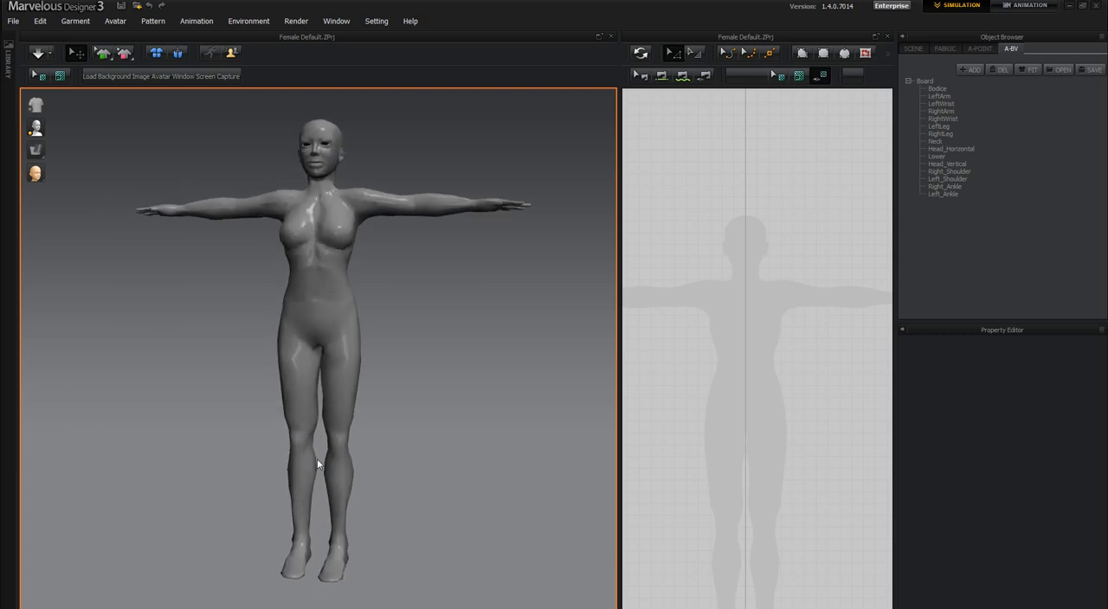
pyautogui.moveTo(314, 357)
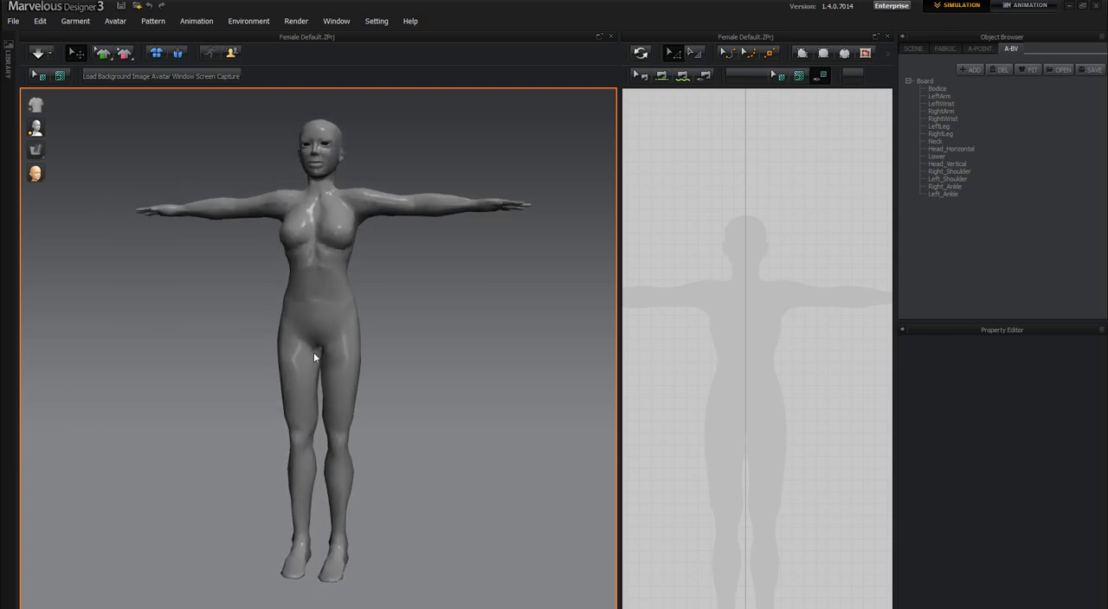
pyautogui.moveTo(303, 294)
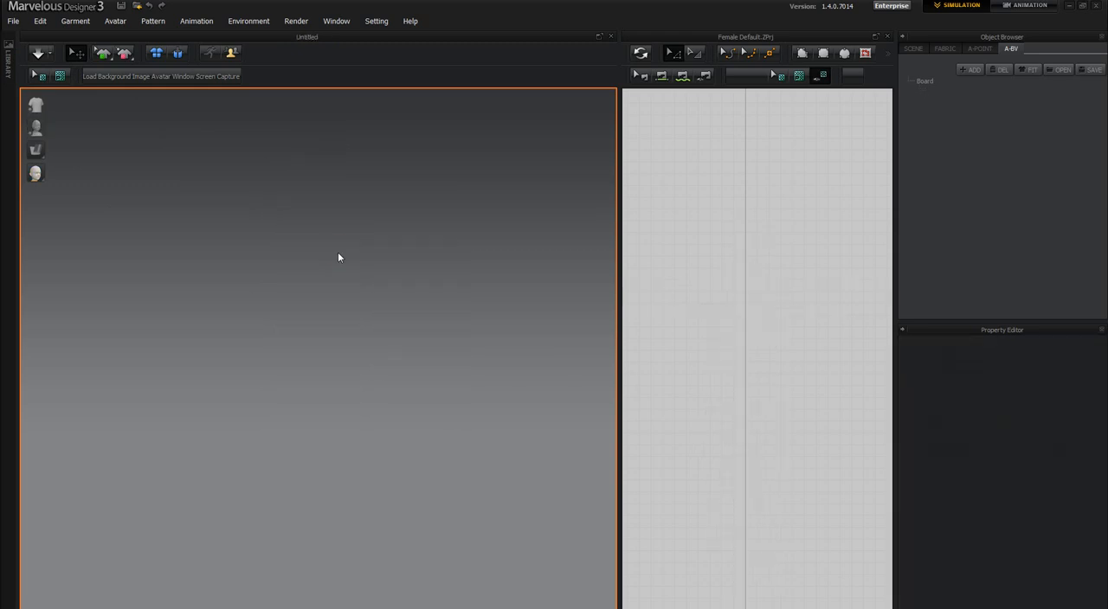
pyautogui.moveTo(672, 331)
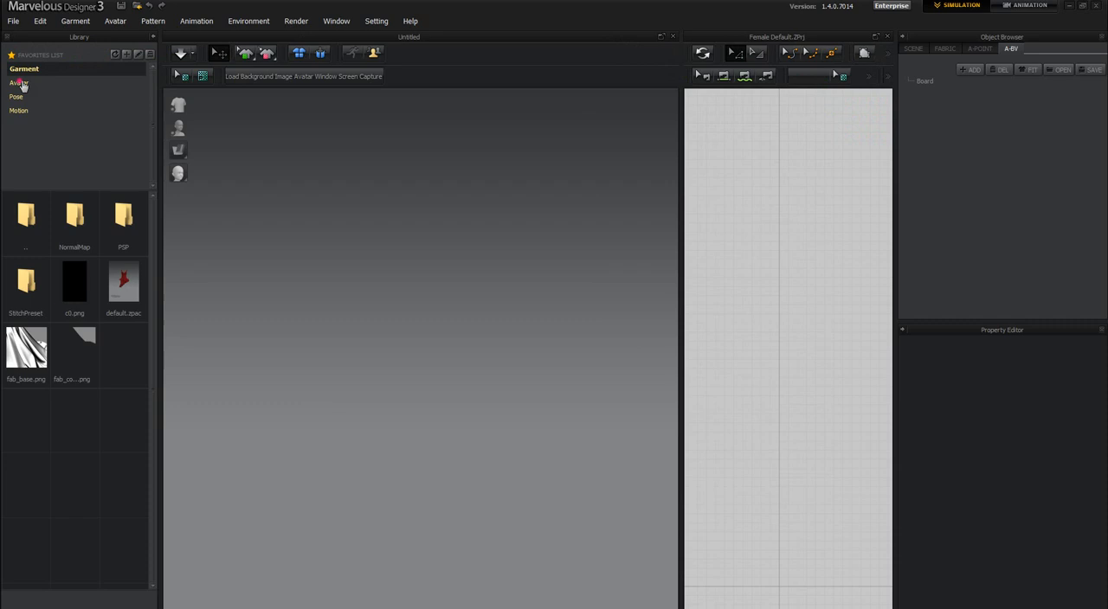
# Step: In the Library's avatar section, bring up the Select Folder picker to add a folder
pyautogui.click(21, 83)
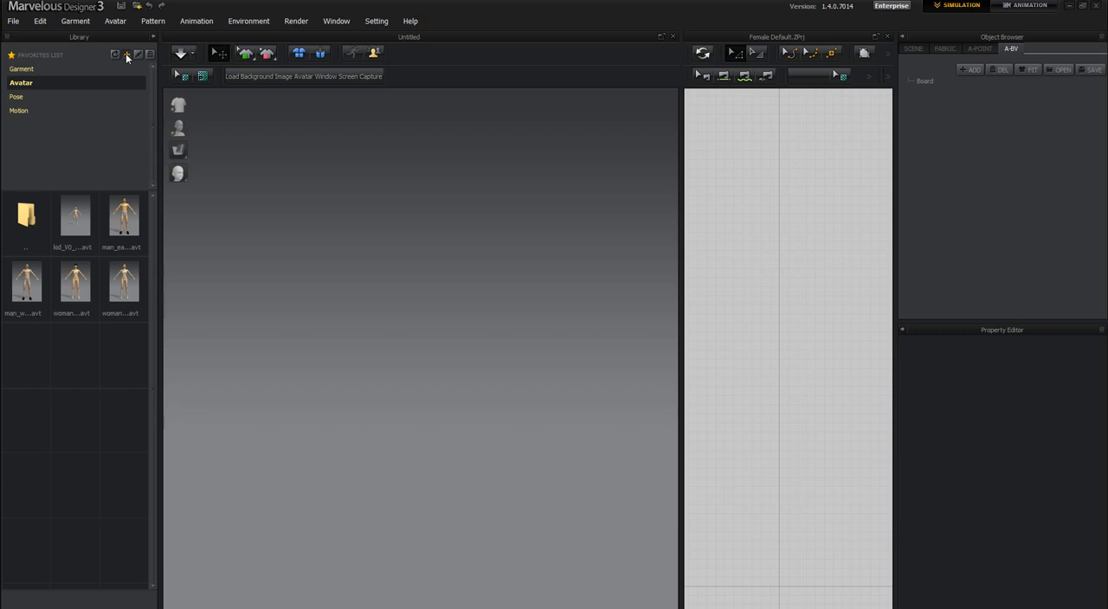
pyautogui.click(128, 55)
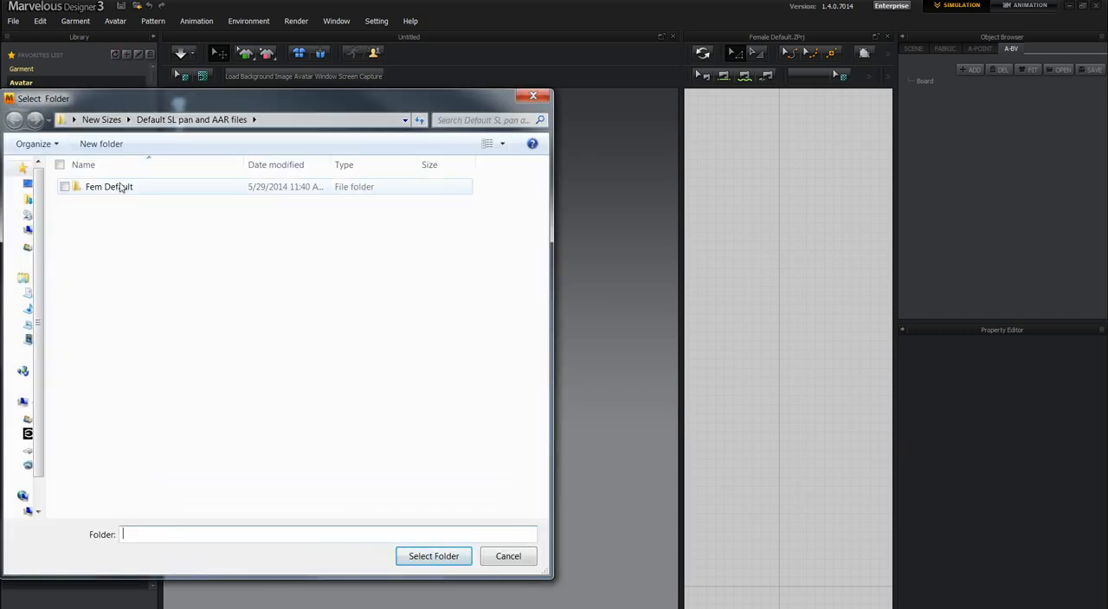
# Step: Add the Female Default folder from MD SL Avatar files to the Library
pyautogui.doubleClick(107, 187)
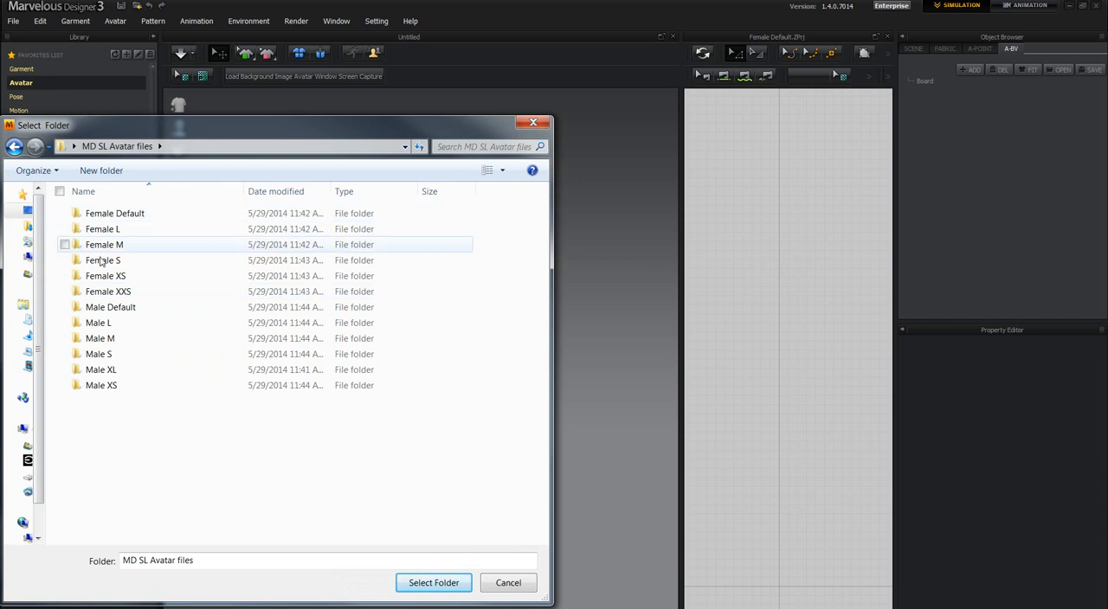
pyautogui.click(114, 213)
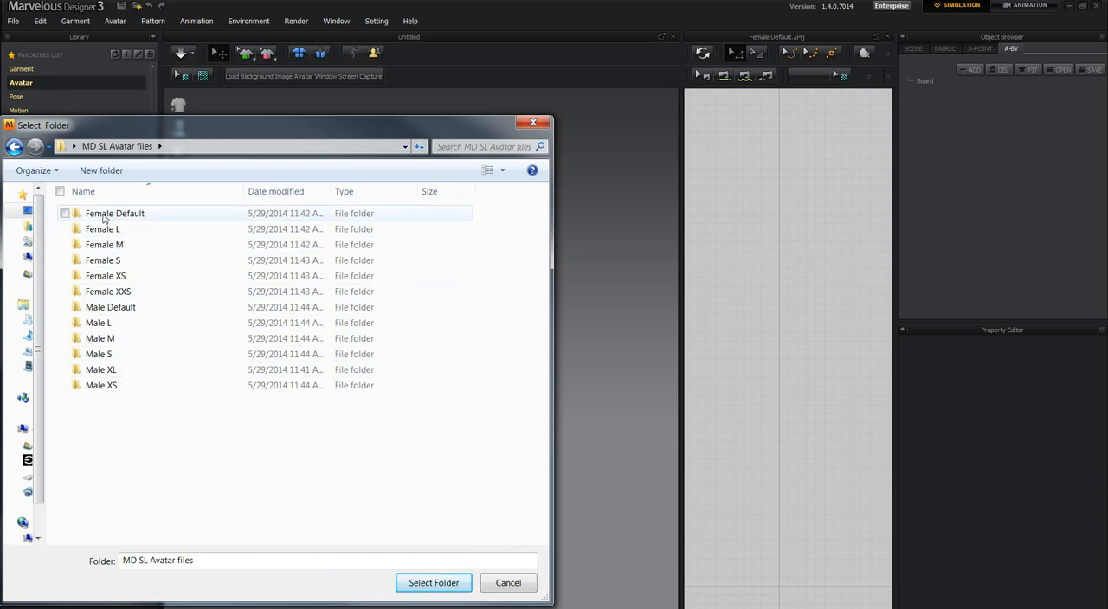
pyautogui.click(114, 213)
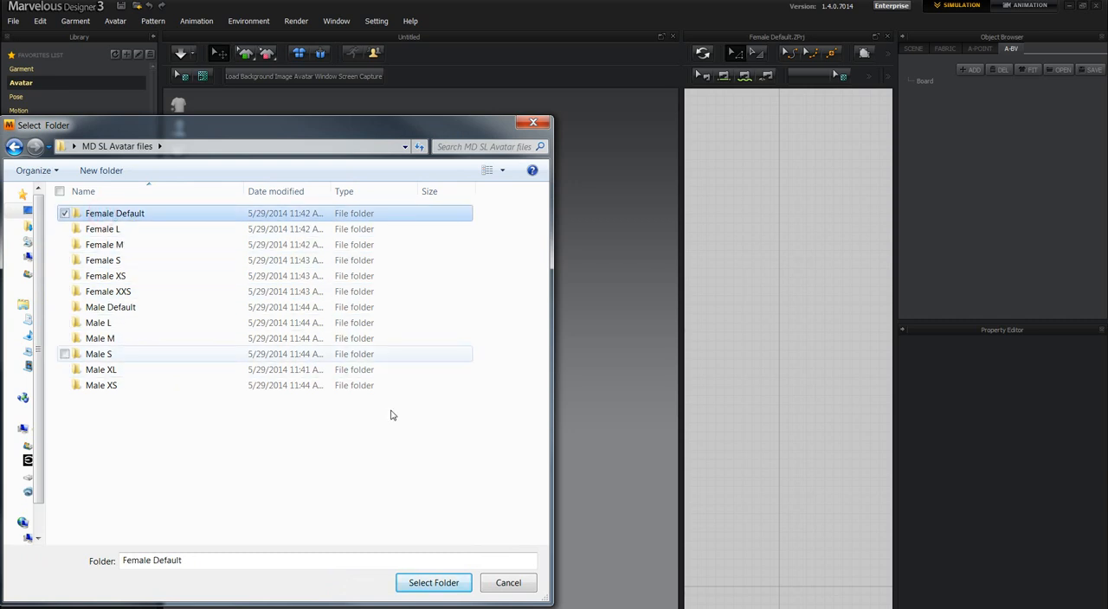
pyautogui.click(433, 582)
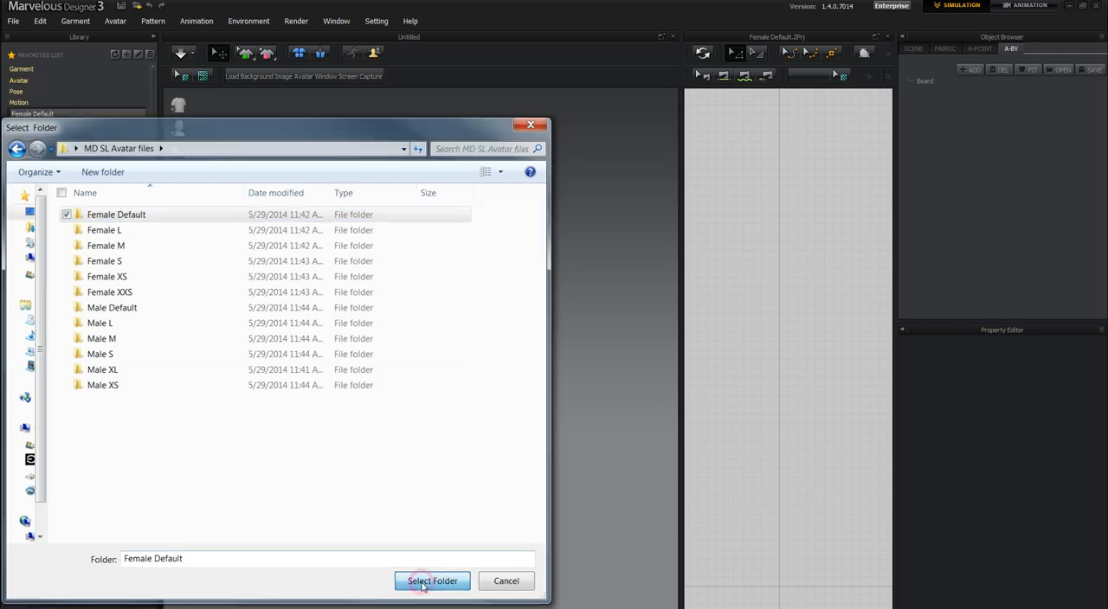
pyautogui.click(431, 581)
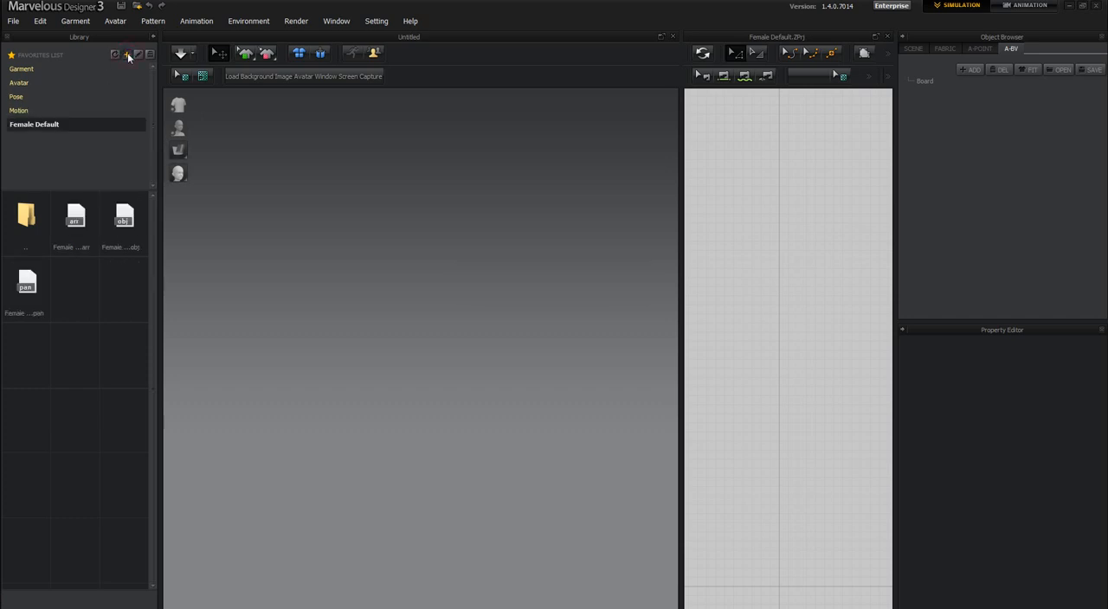
# Step: Add the Female L and Female M avatar folders to the Library as well
pyautogui.click(126, 54)
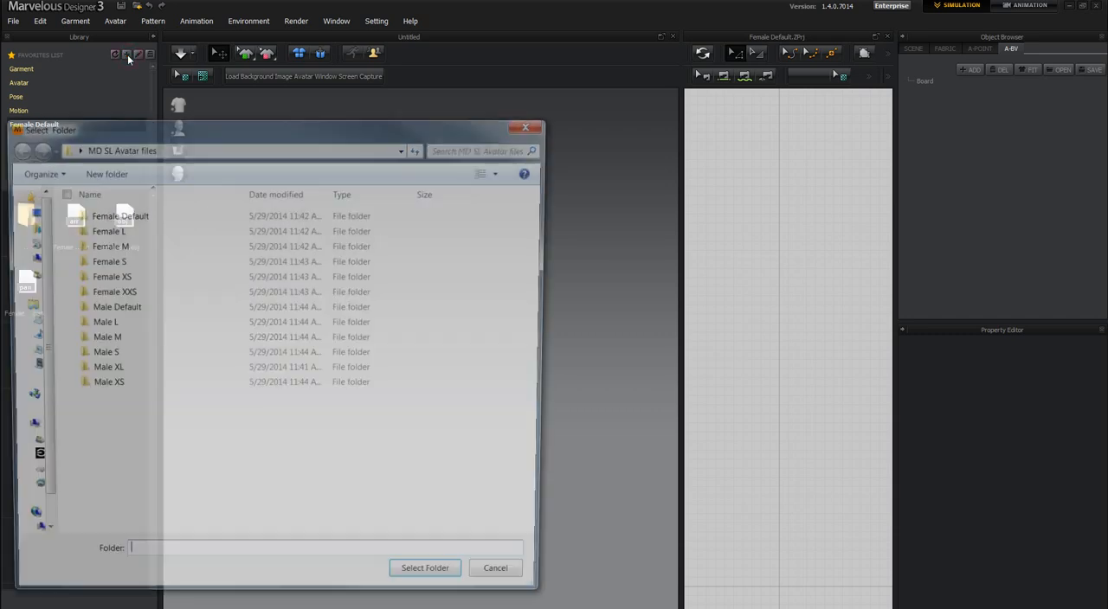
pyautogui.click(108, 229)
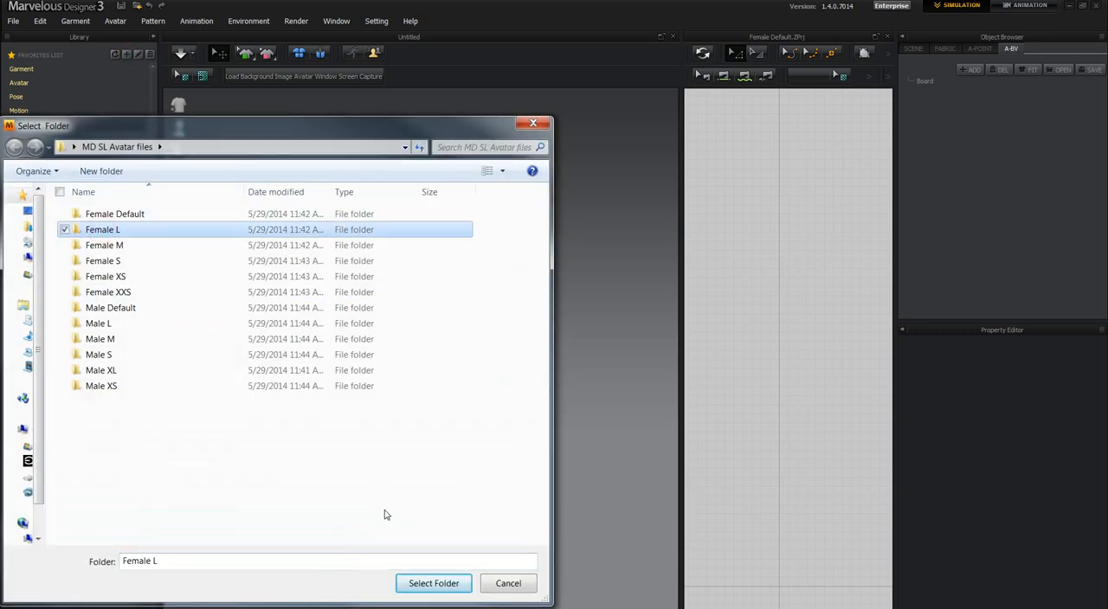
pyautogui.click(433, 583)
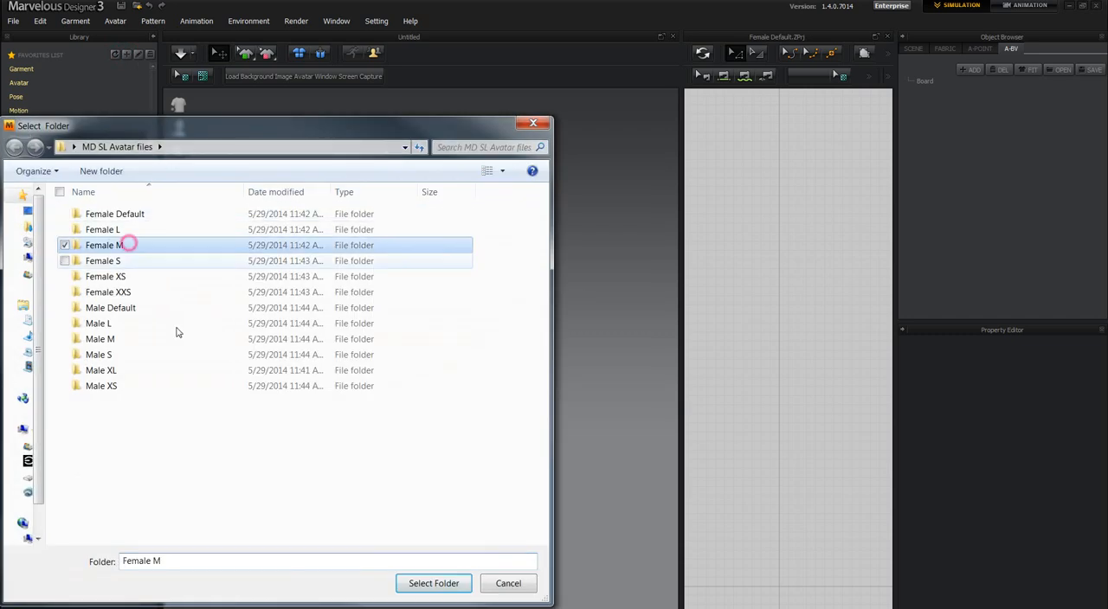
pyautogui.click(433, 583)
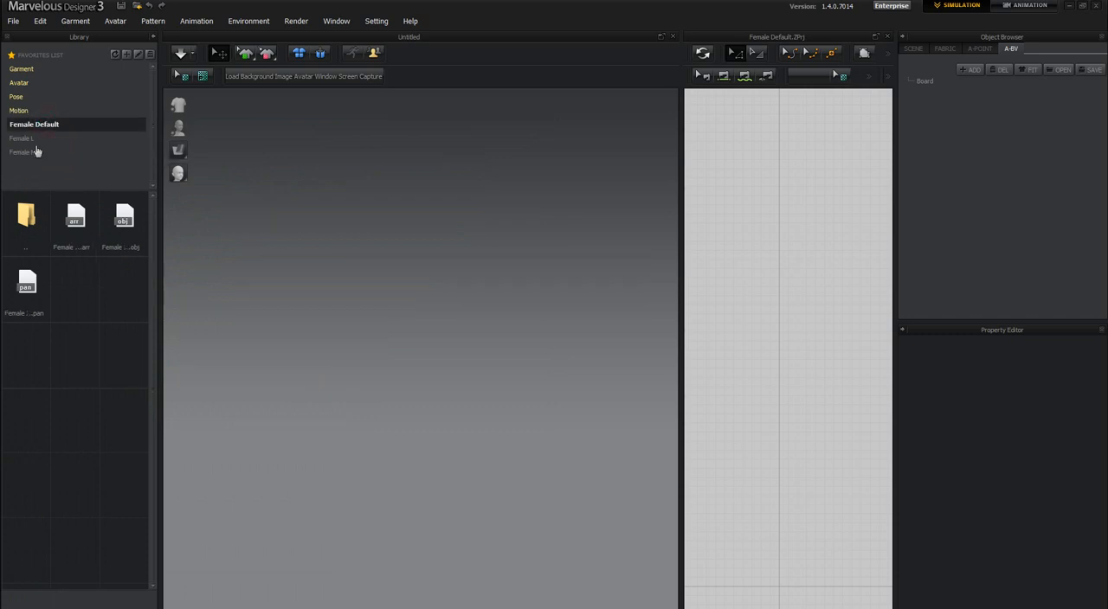
# Step: Start importing Female Default.obj from its Library folder so the Load OBJ dialog appears
pyautogui.click(34, 124)
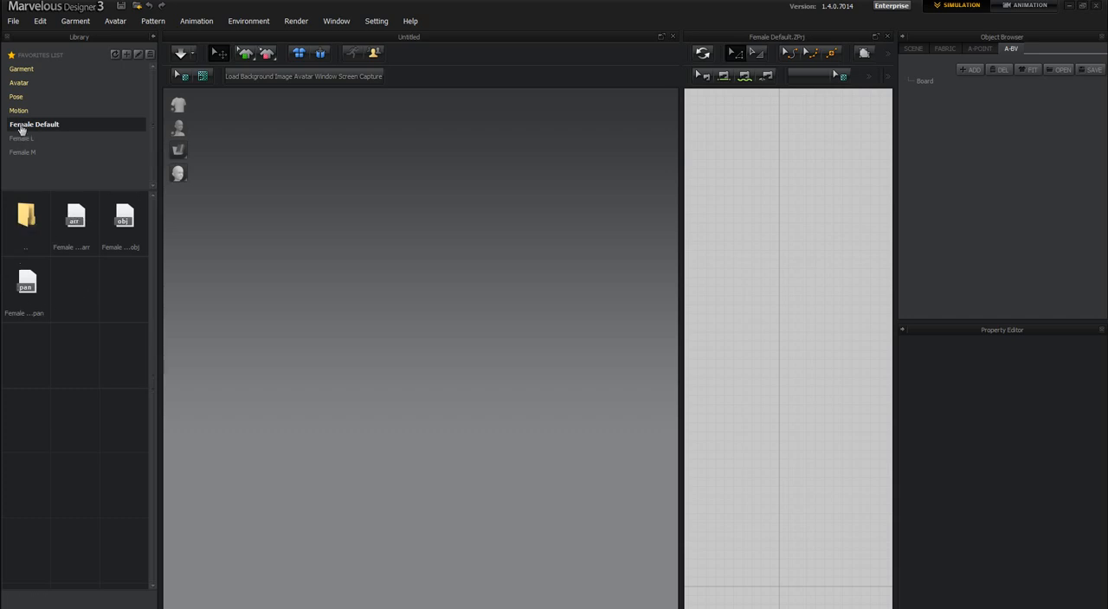
pyautogui.moveTo(32, 216)
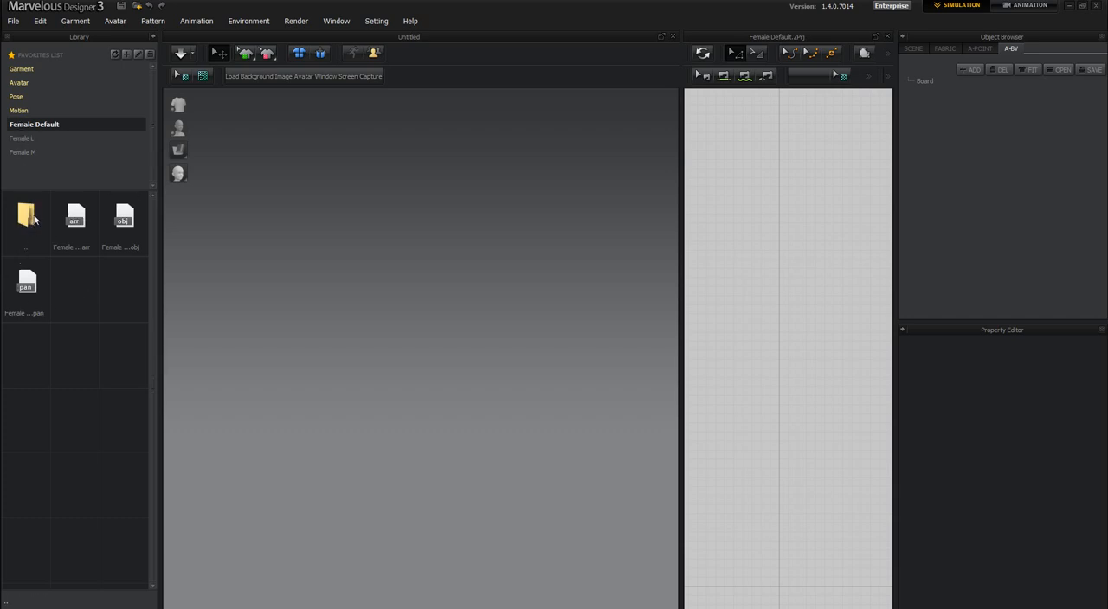
pyautogui.click(26, 286)
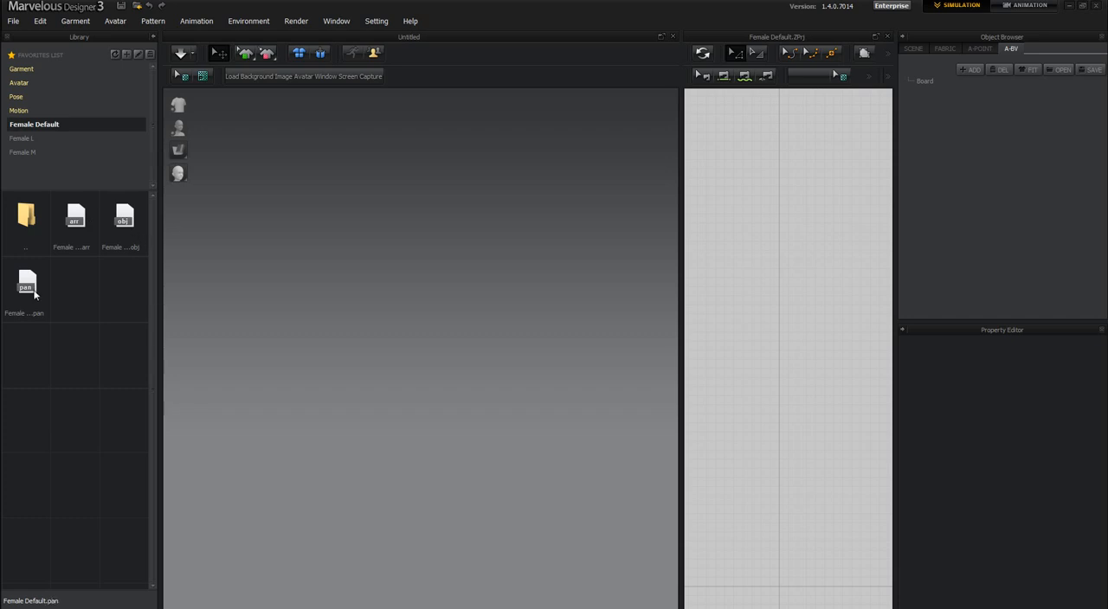
pyautogui.moveTo(127, 227)
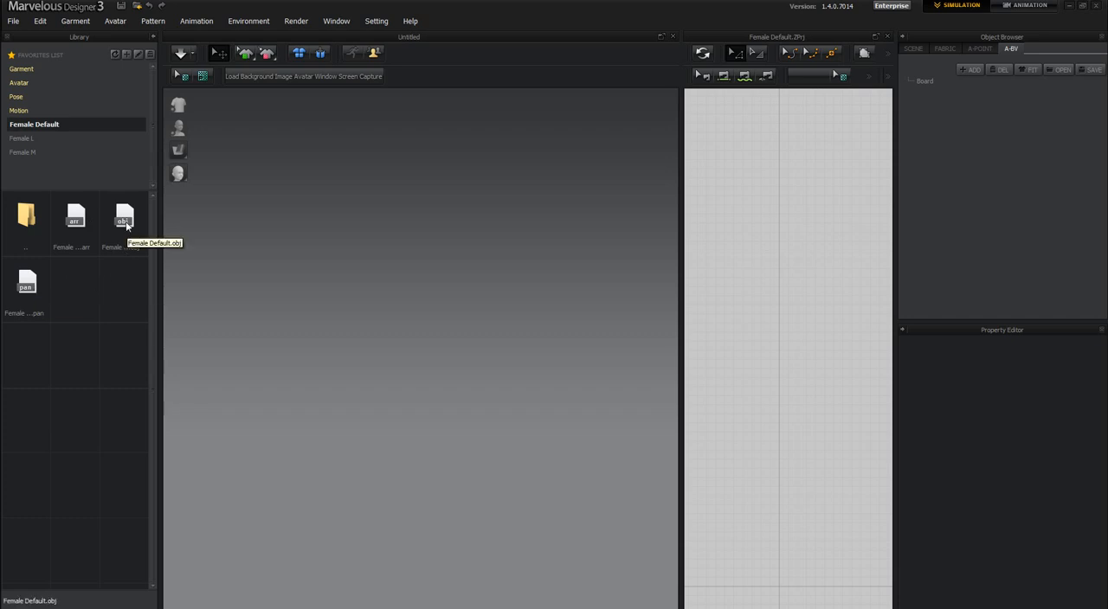
pyautogui.doubleClick(125, 216)
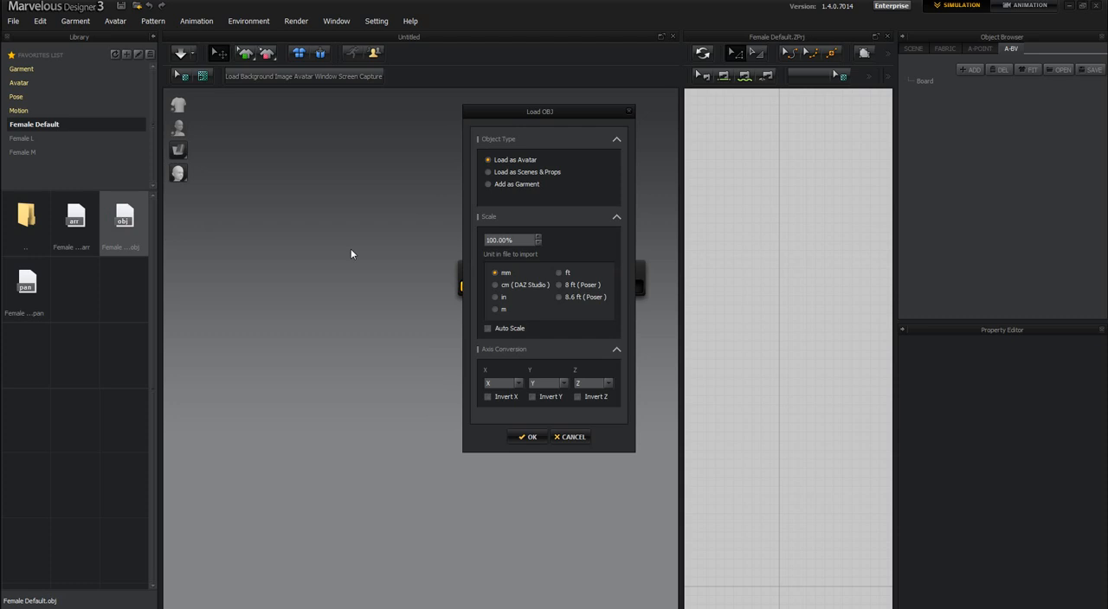
pyautogui.moveTo(495, 317)
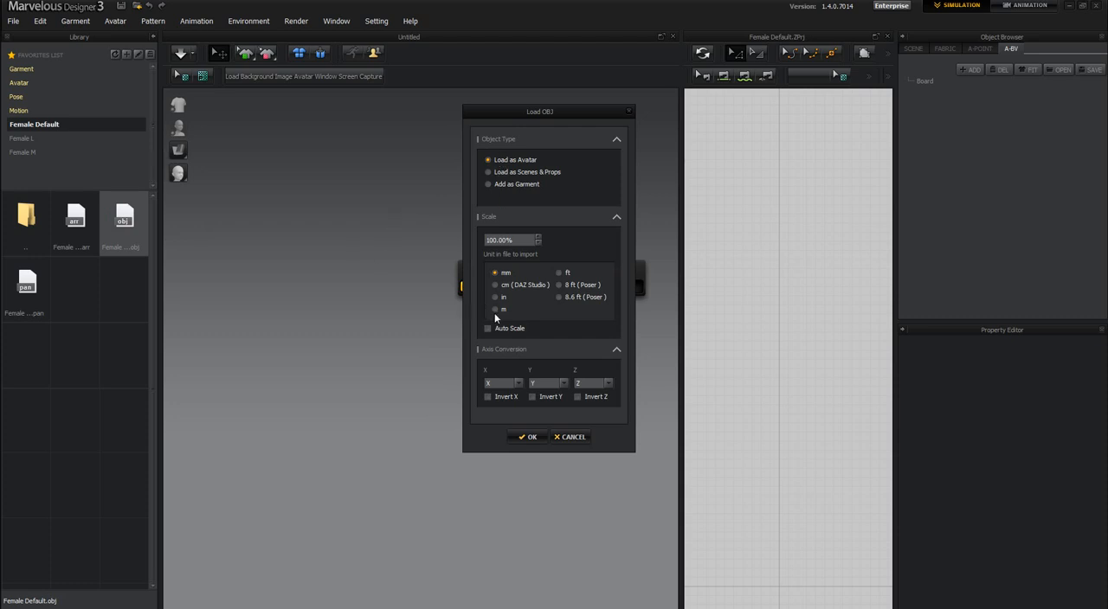
# Step: Load Female Default as avatar in metres, showing its arrangement points and bounding volumes
pyautogui.click(495, 308)
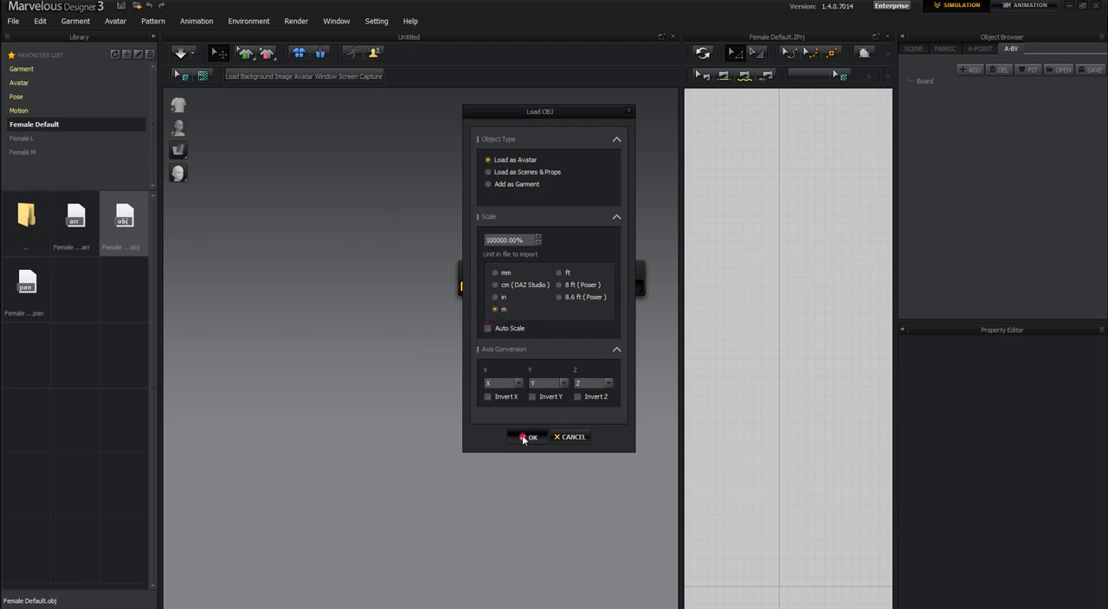
pyautogui.click(526, 436)
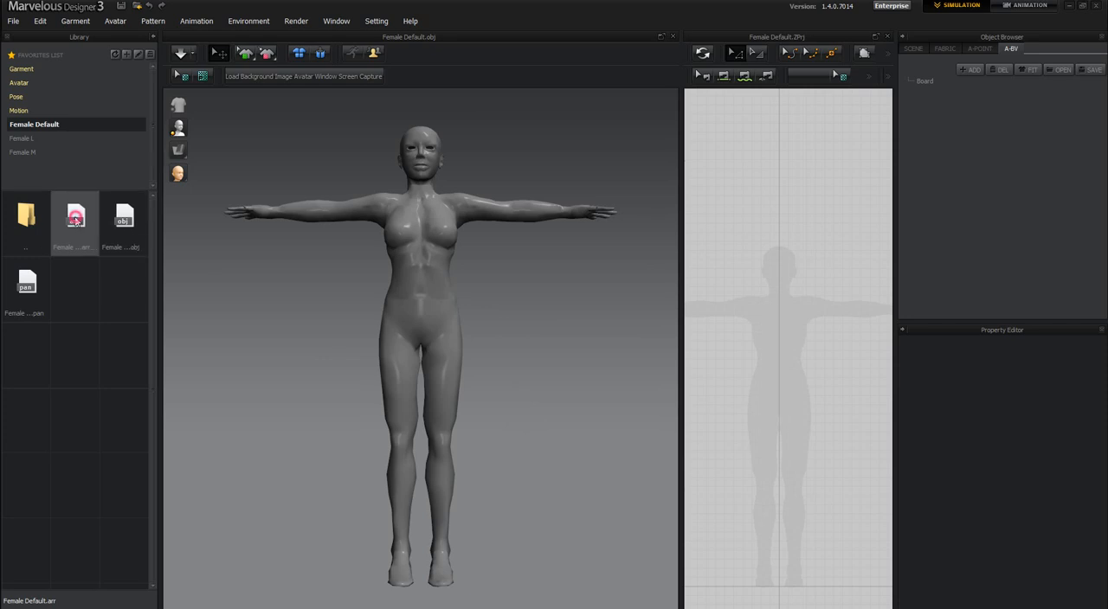
pyautogui.moveTo(73, 221)
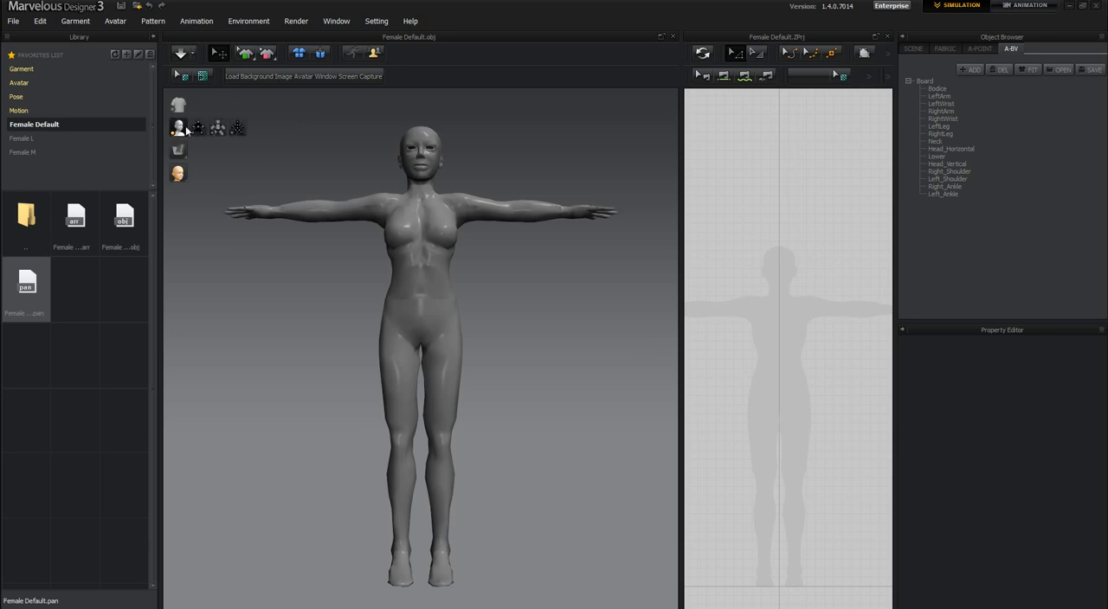
pyautogui.click(216, 128)
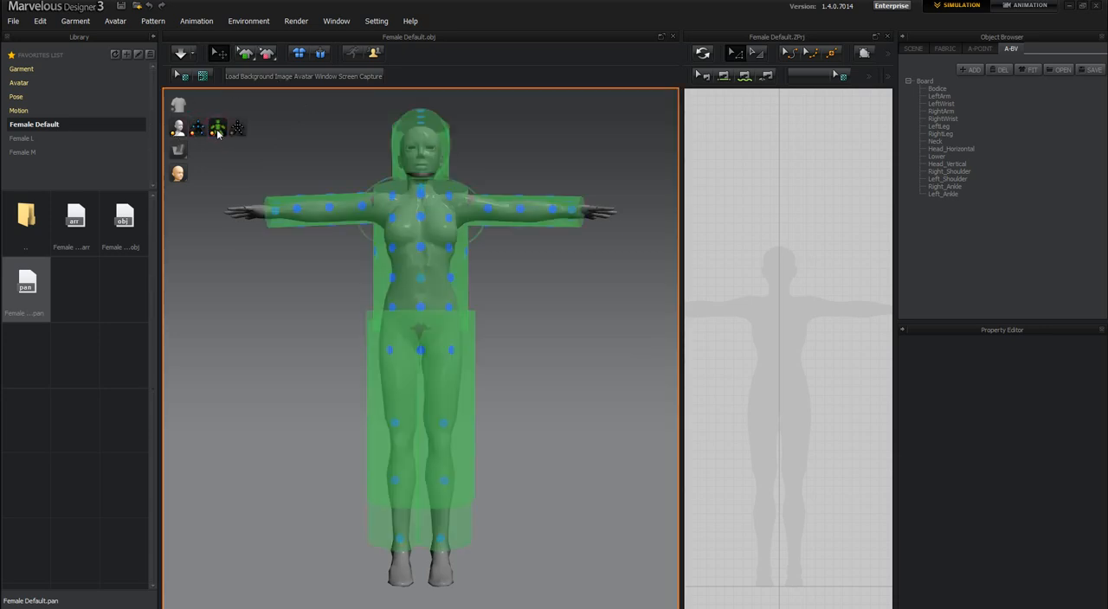
pyautogui.rightClick(251, 216)
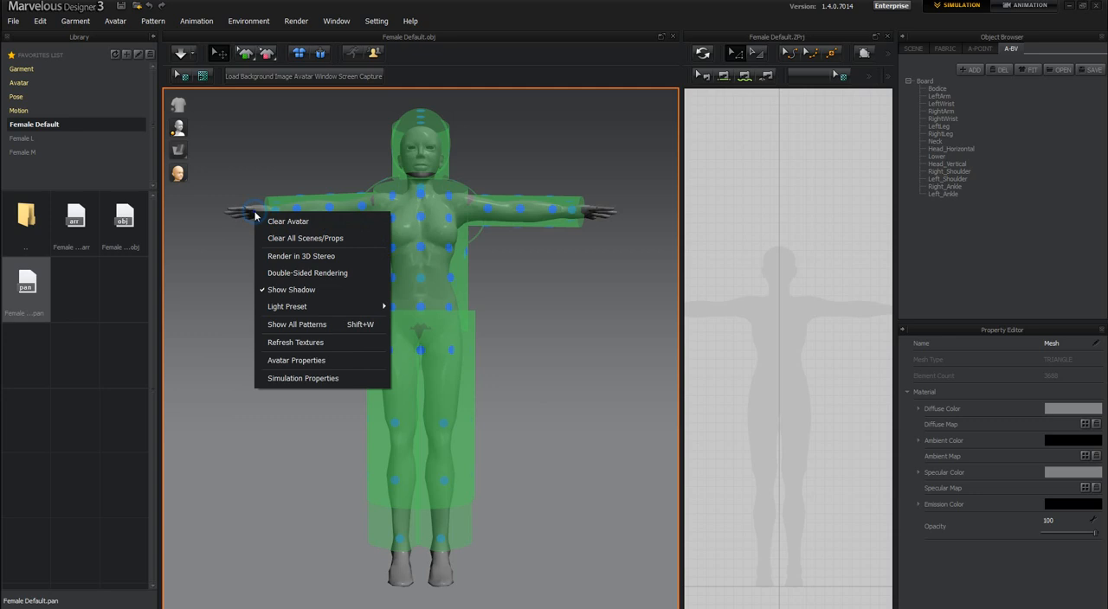
# Step: Clear the current avatar and load Female L.obj as the avatar in metres
pyautogui.click(305, 239)
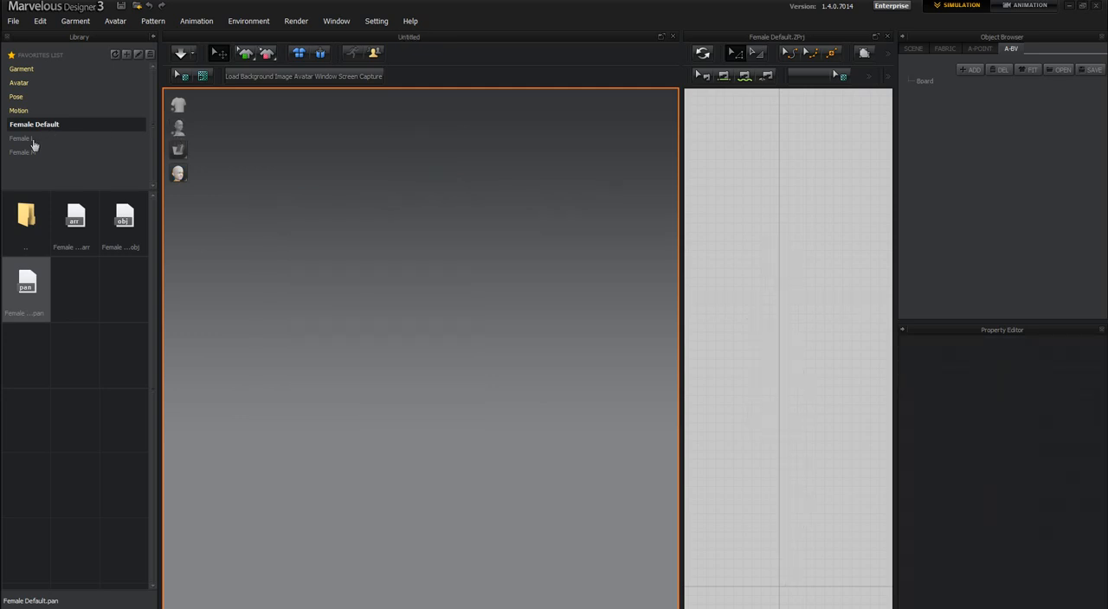
pyautogui.click(21, 139)
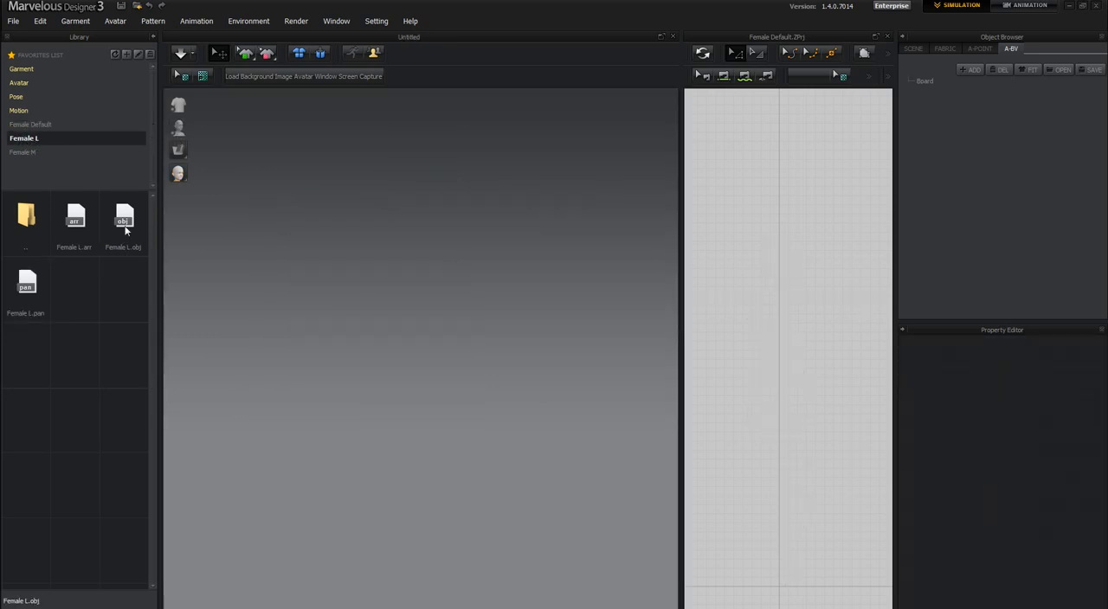
pyautogui.doubleClick(123, 216)
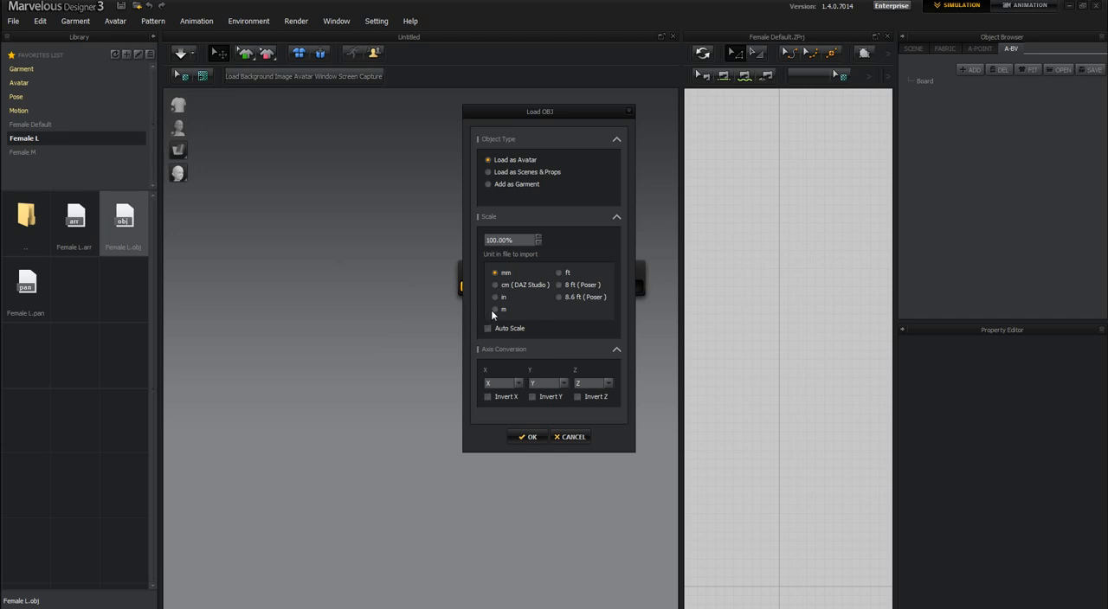
pyautogui.click(528, 436)
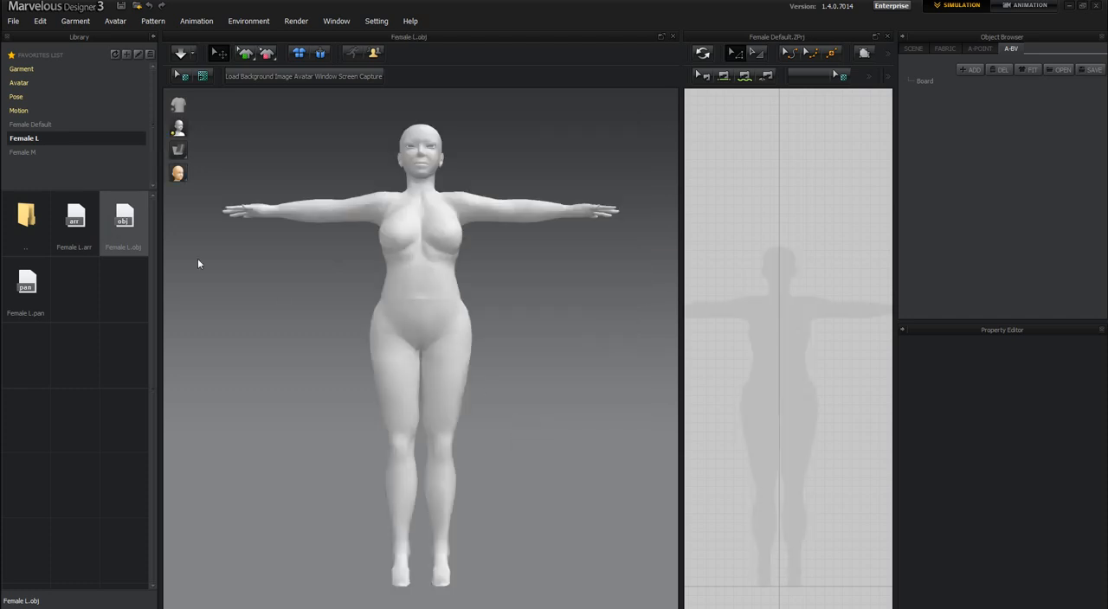
# Step: Load Female L's .arr and .pan files and display arrangement points and bounding volumes
pyautogui.click(75, 217)
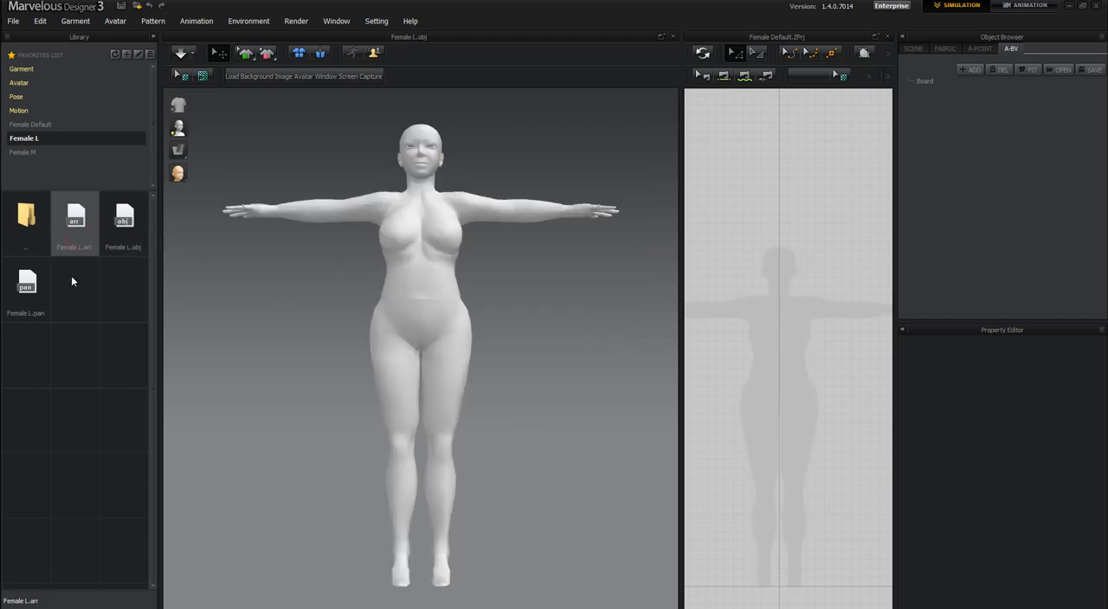
pyautogui.click(24, 281)
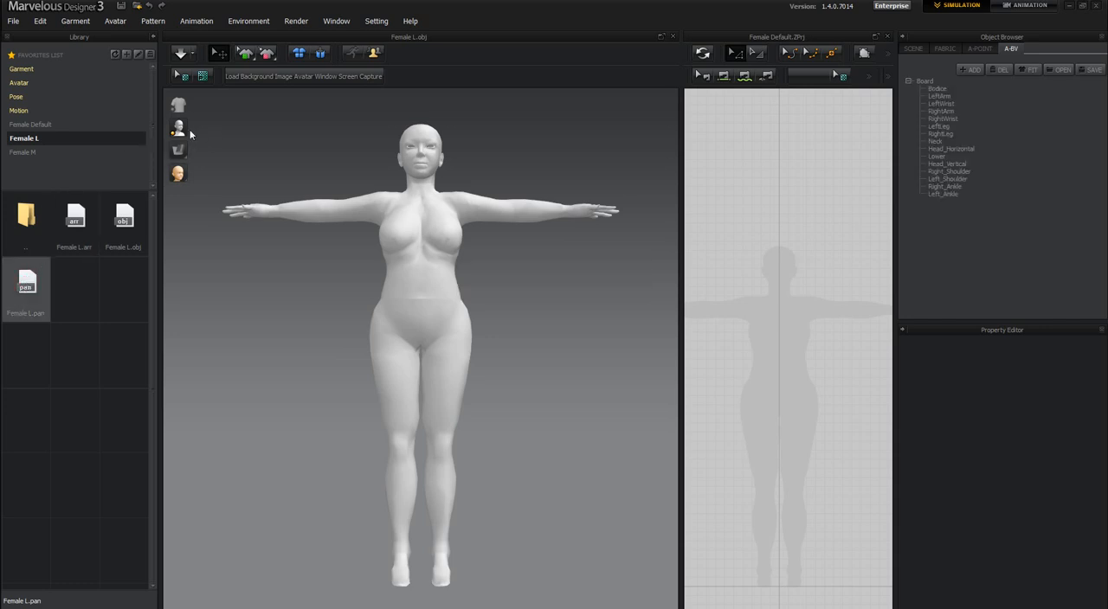
pyautogui.click(216, 128)
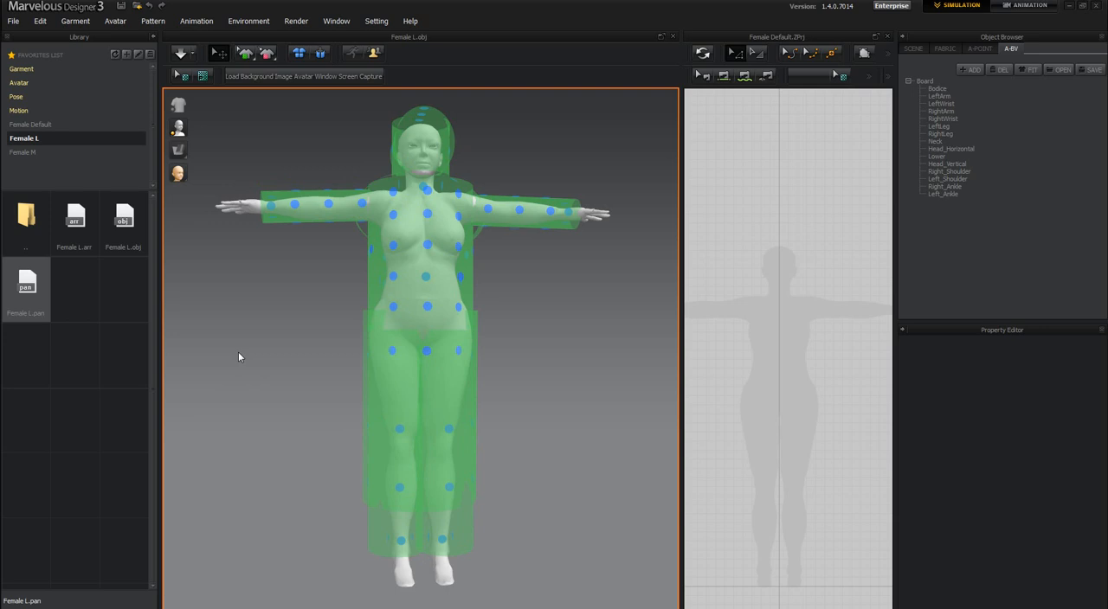
pyautogui.moveTo(145, 273)
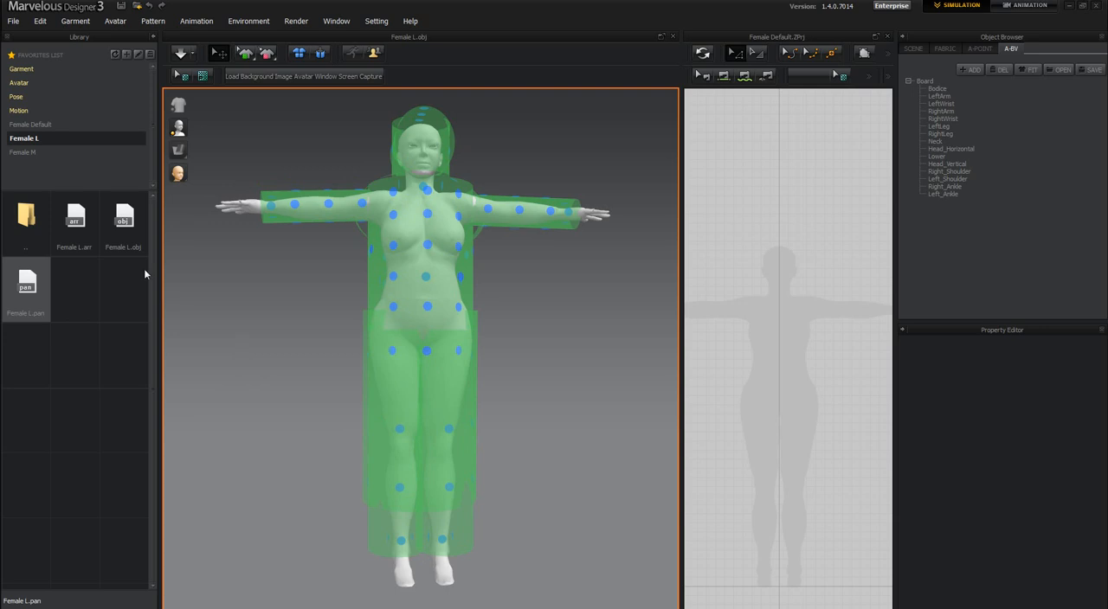